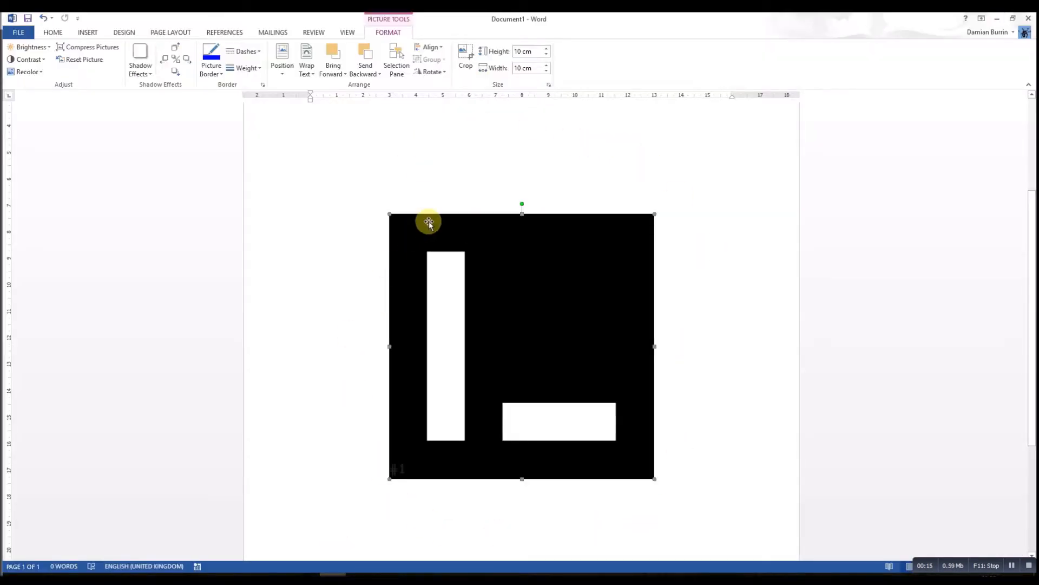
mouse_move(281, 509)
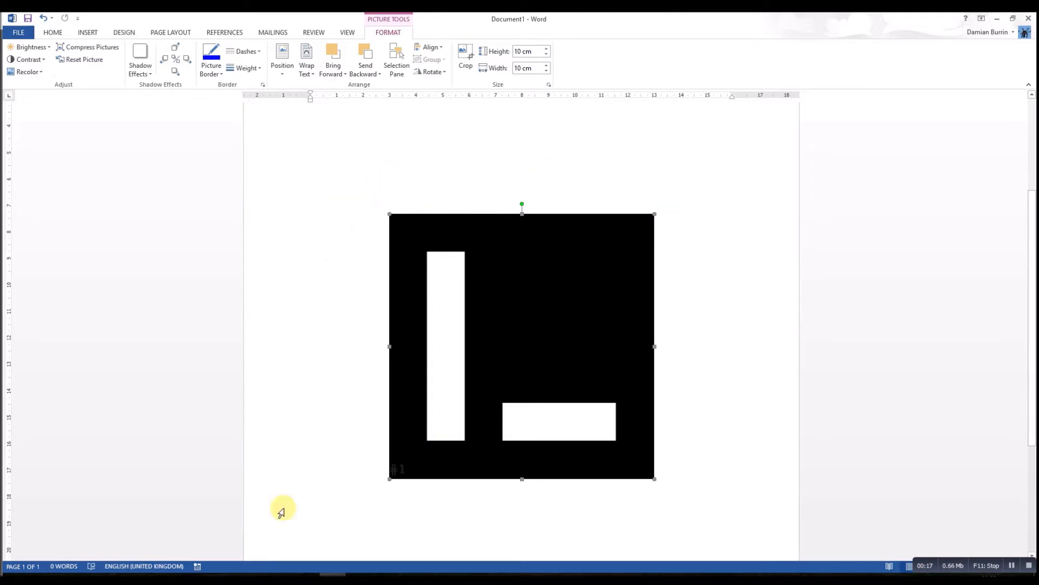
Deselect the L-shaped black AR marker picture in Word and move to OpenSpace3D
click(523, 51)
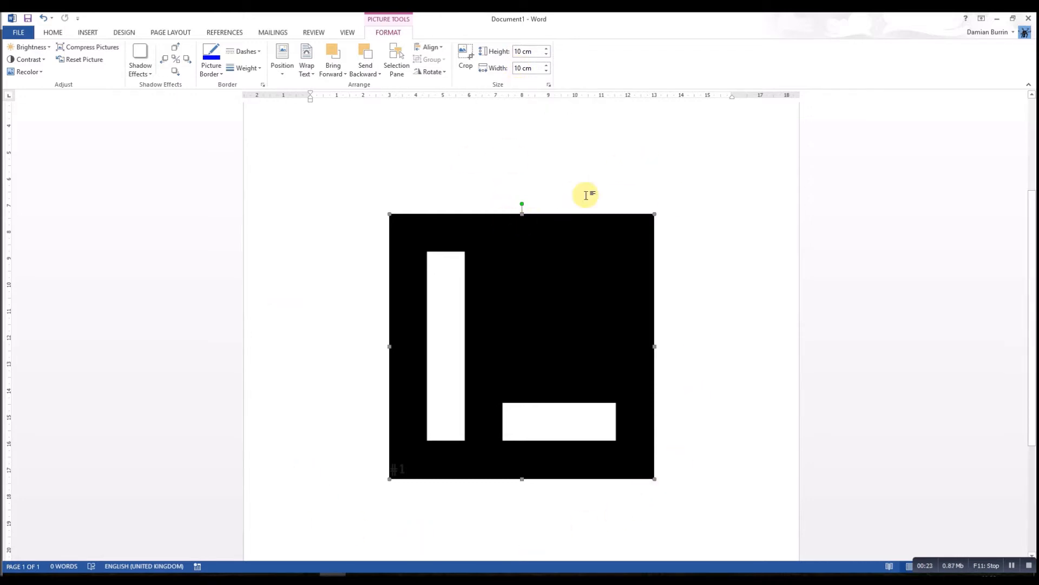
mouse_move(535, 325)
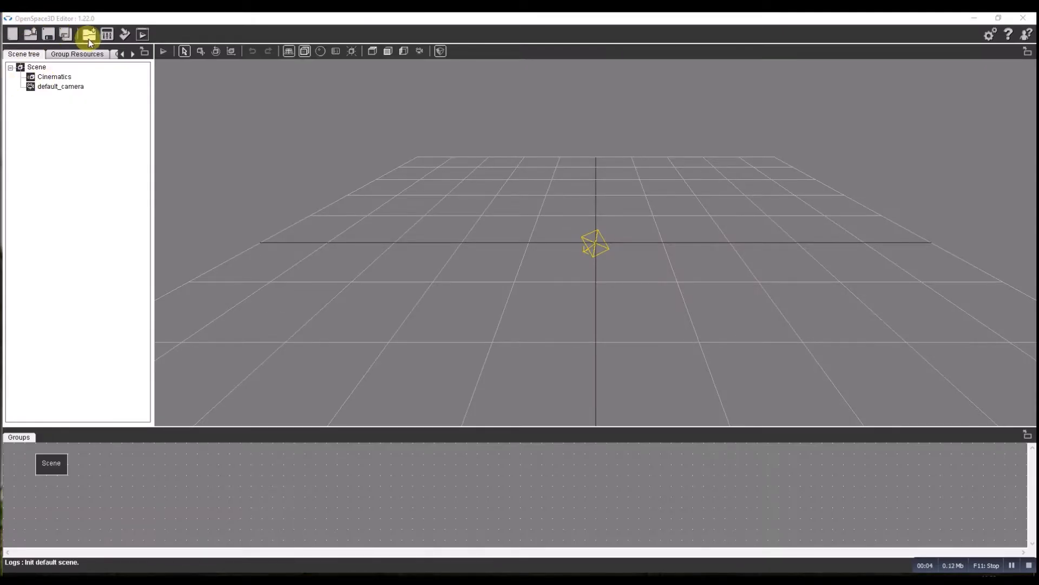
Choose cow.mesh from assets/models/library/Kingdom_Animalia/Cow as a standard-format scene import
click(88, 33)
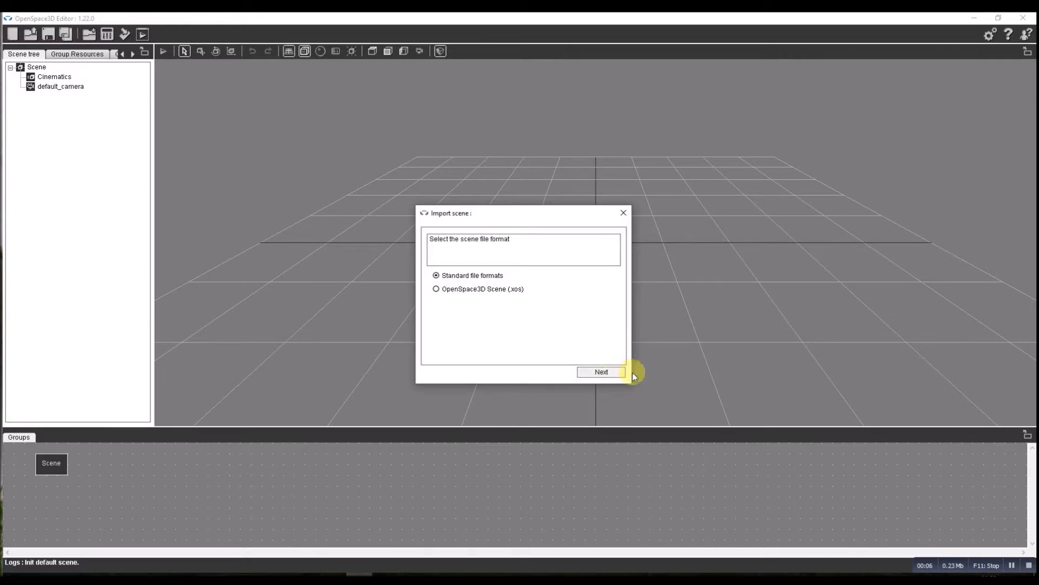
click(600, 371)
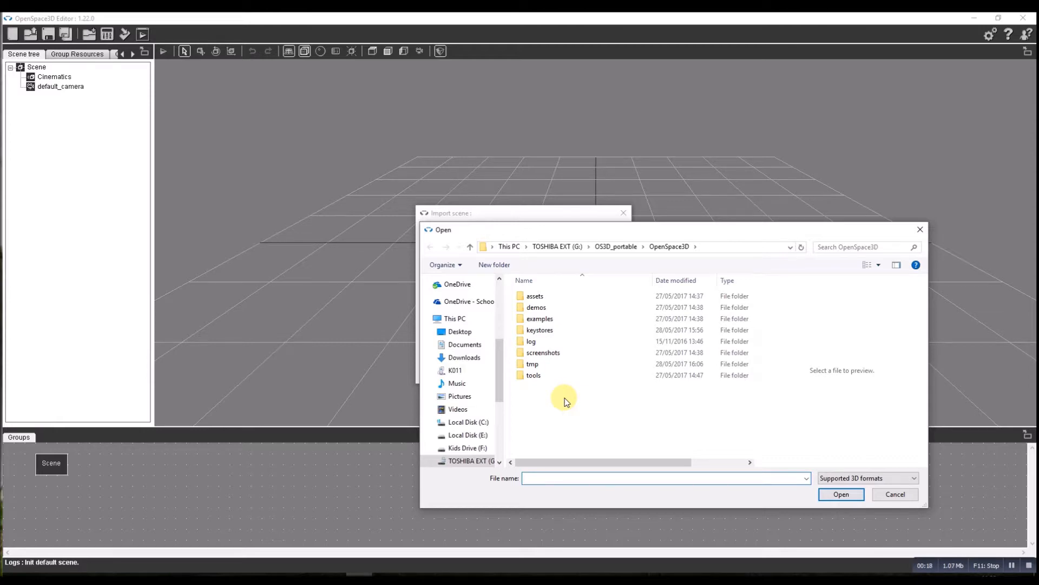
mouse_move(576, 341)
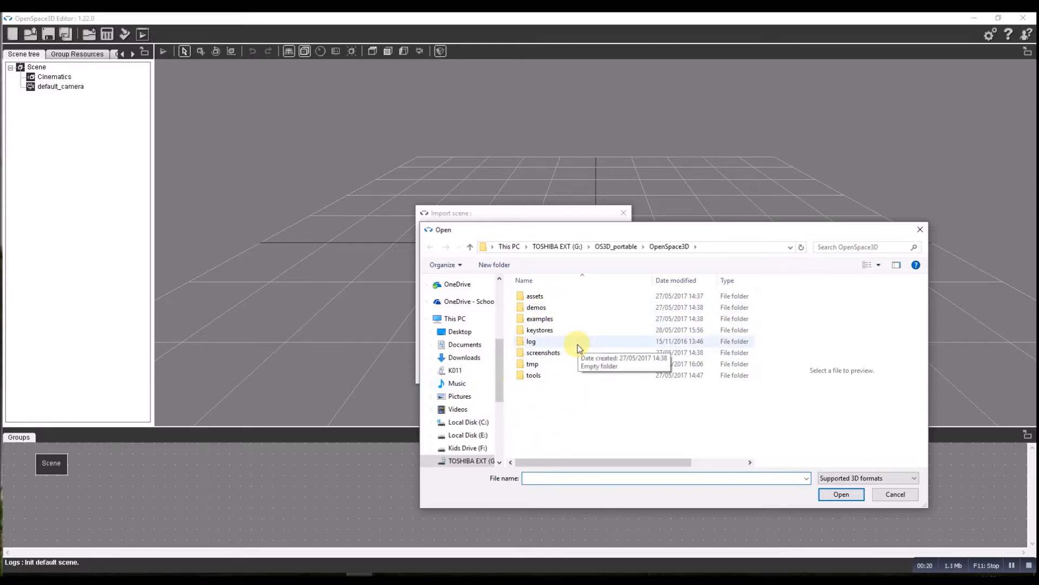
mouse_move(539, 389)
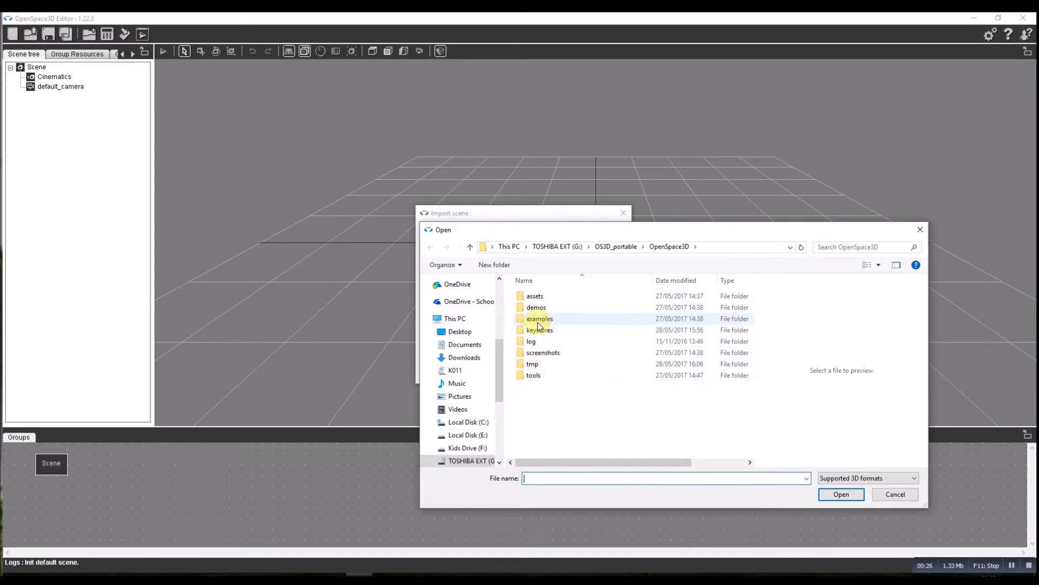
mouse_move(539, 330)
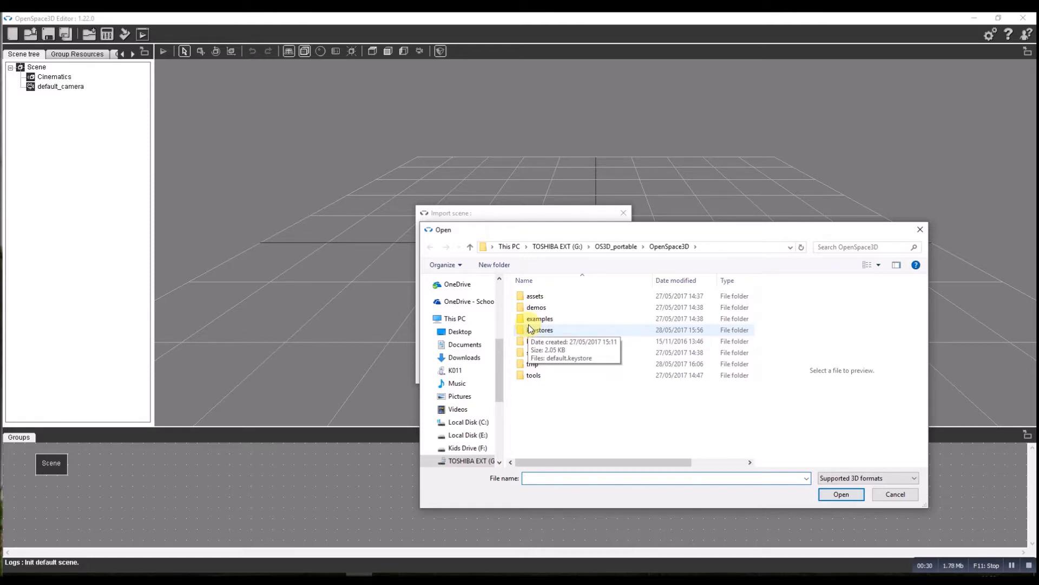
double_click(534, 296)
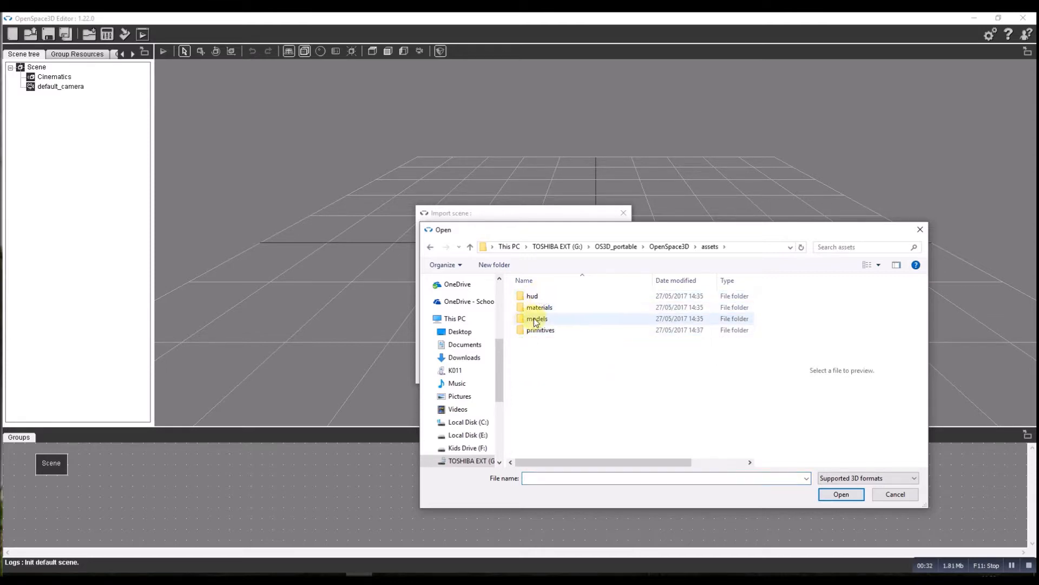
double_click(537, 318)
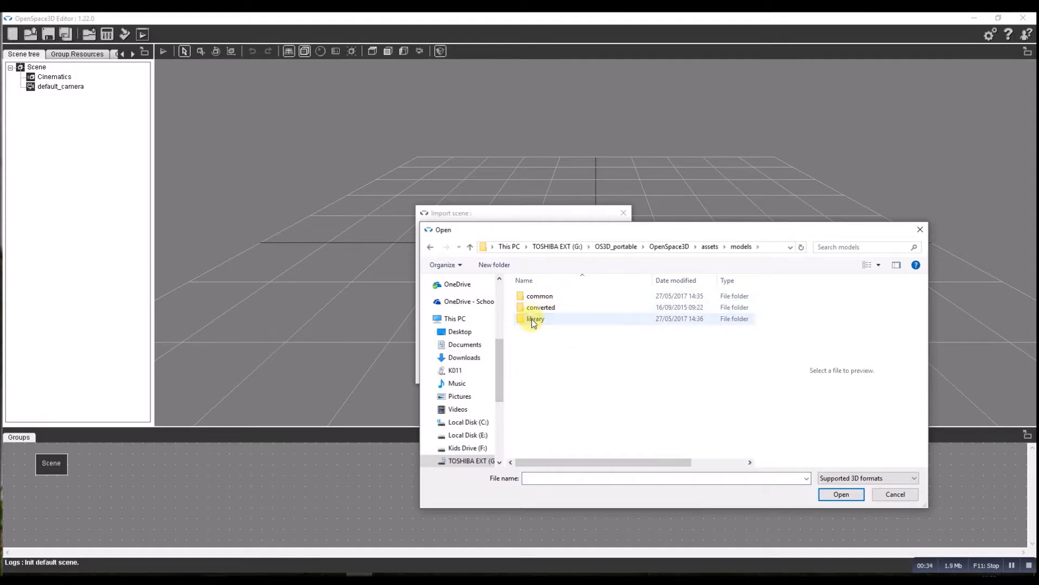
double_click(534, 319)
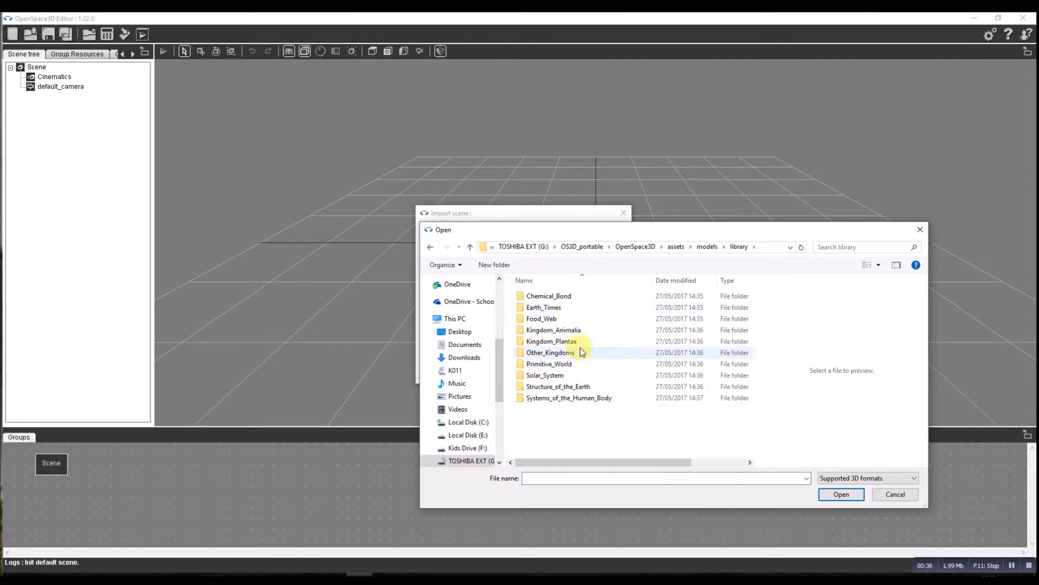
double_click(554, 330)
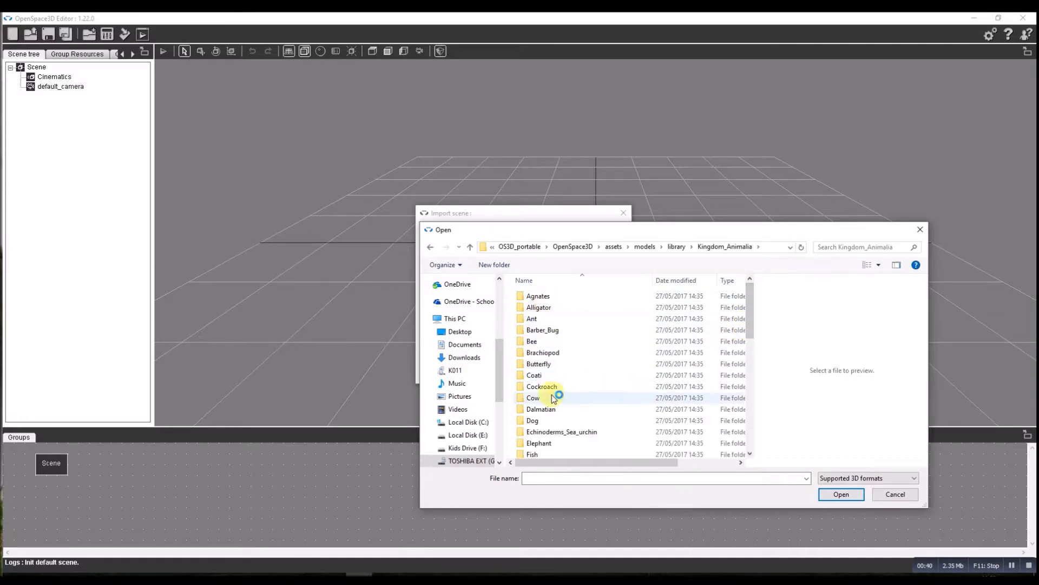
double_click(534, 397)
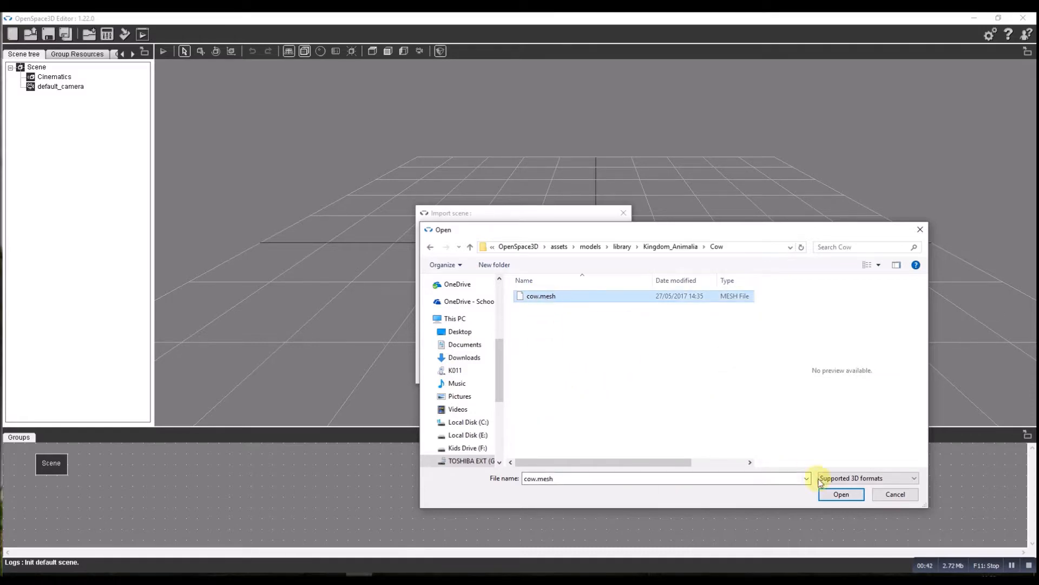
click(840, 494)
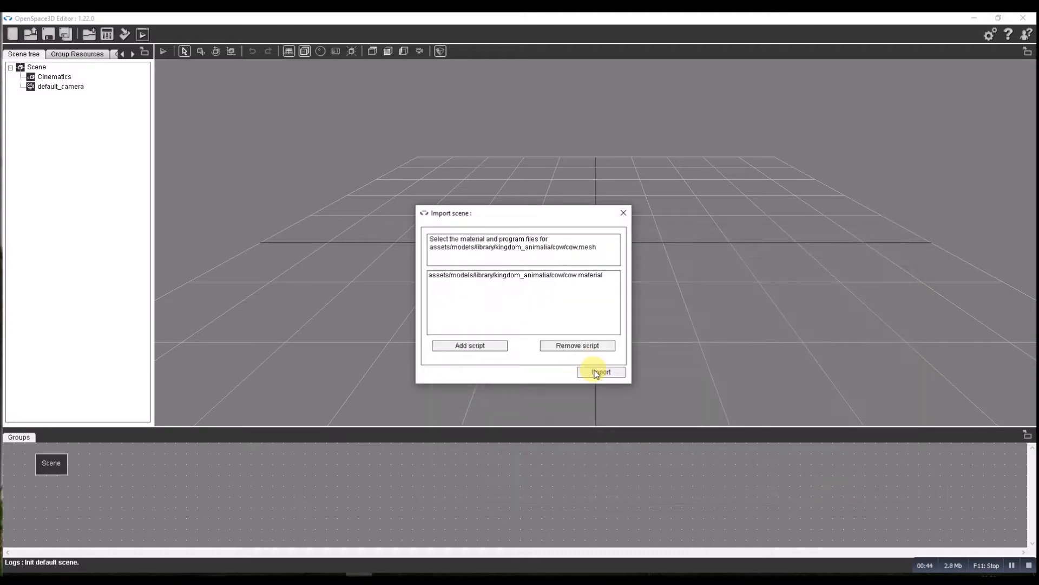
Import the cow as cow #1 and review its bounding box in Object informations
click(599, 372)
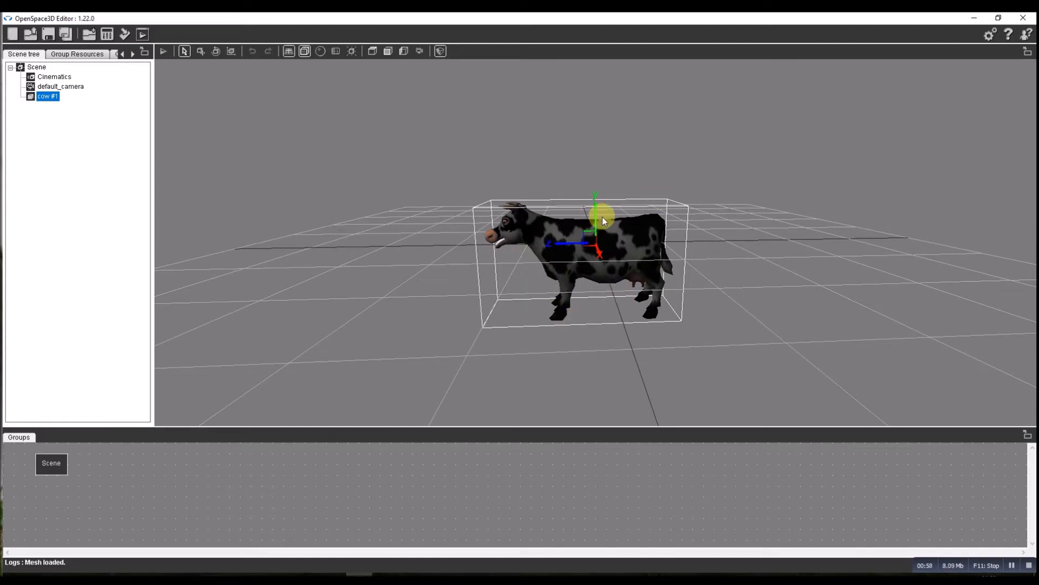
right_click(600, 220)
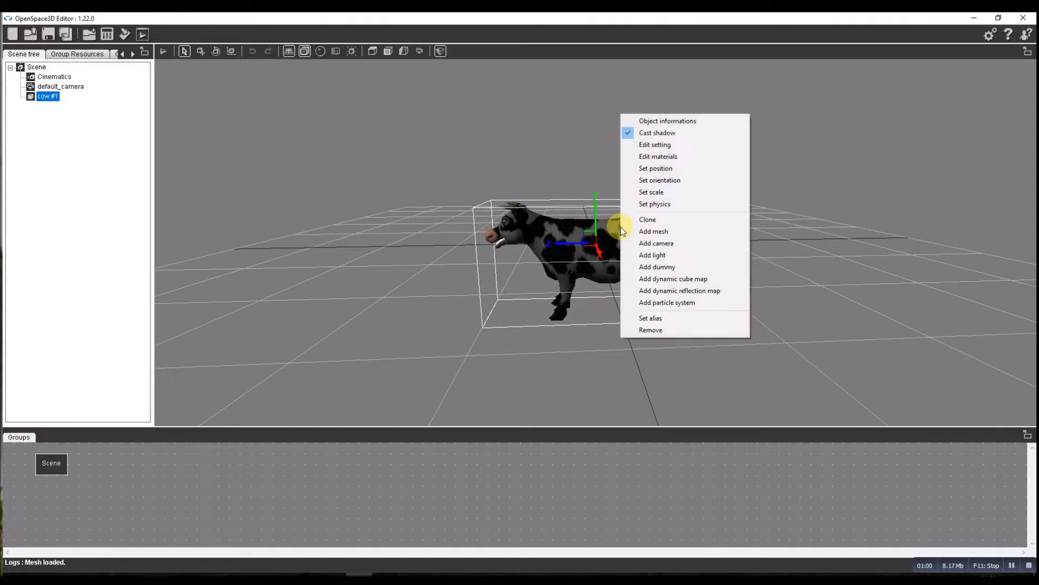
click(667, 121)
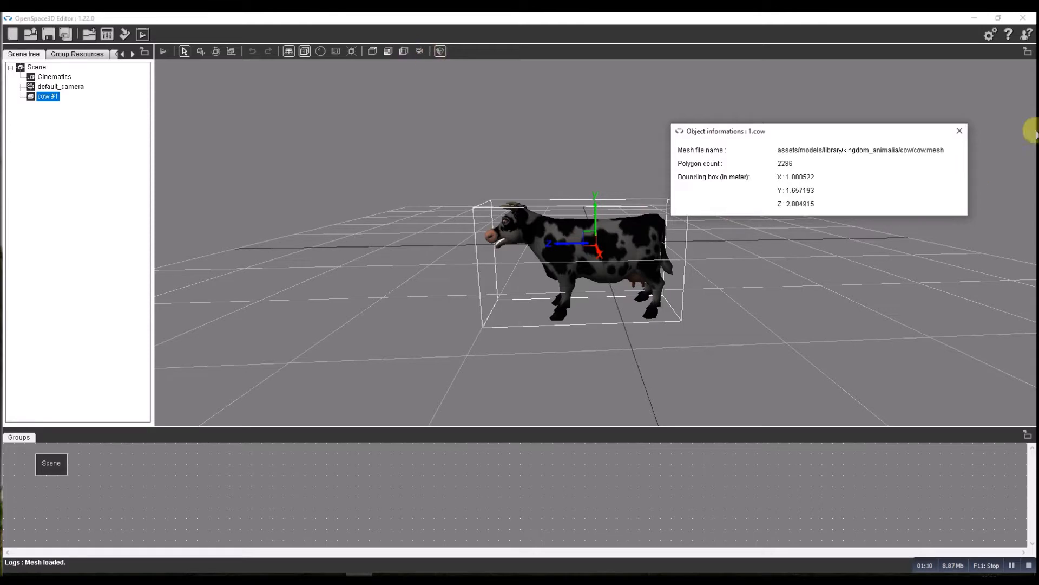
click(959, 130)
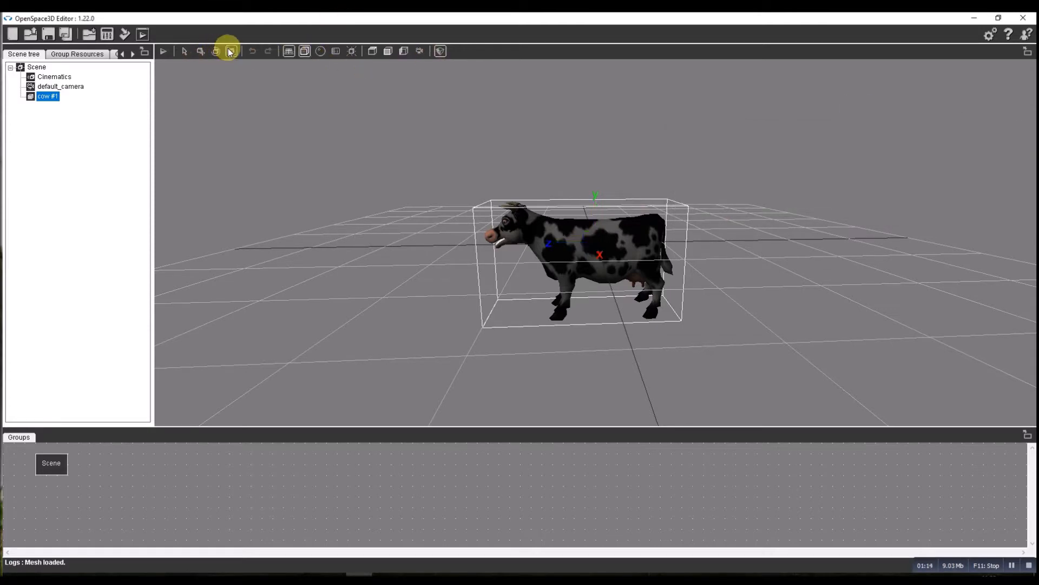
Shrink cow #1 with Set scale to a roughly 0.048 × 0.079 × 0.134 m bounding box
click(230, 51)
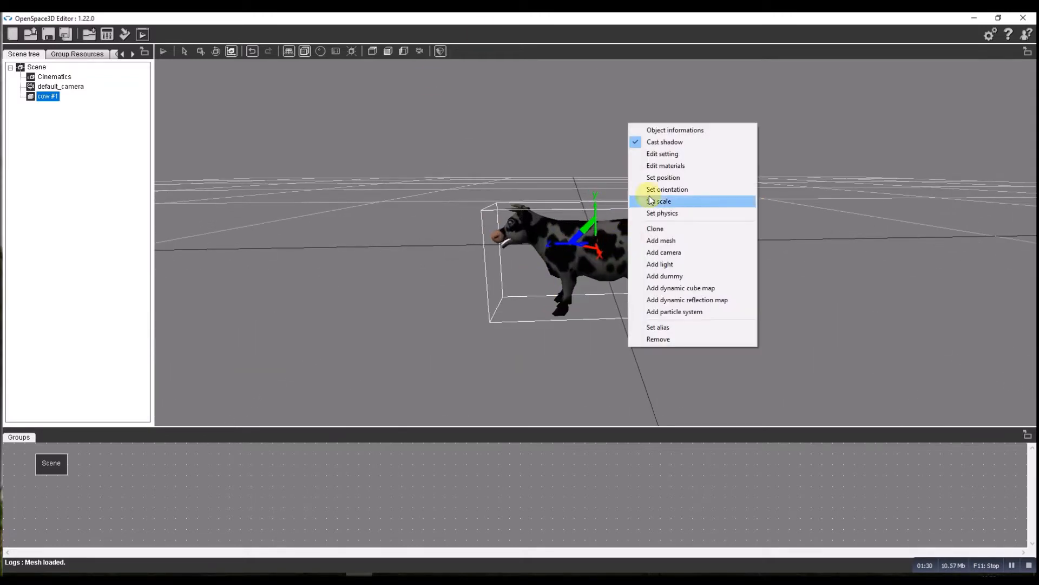
click(675, 130)
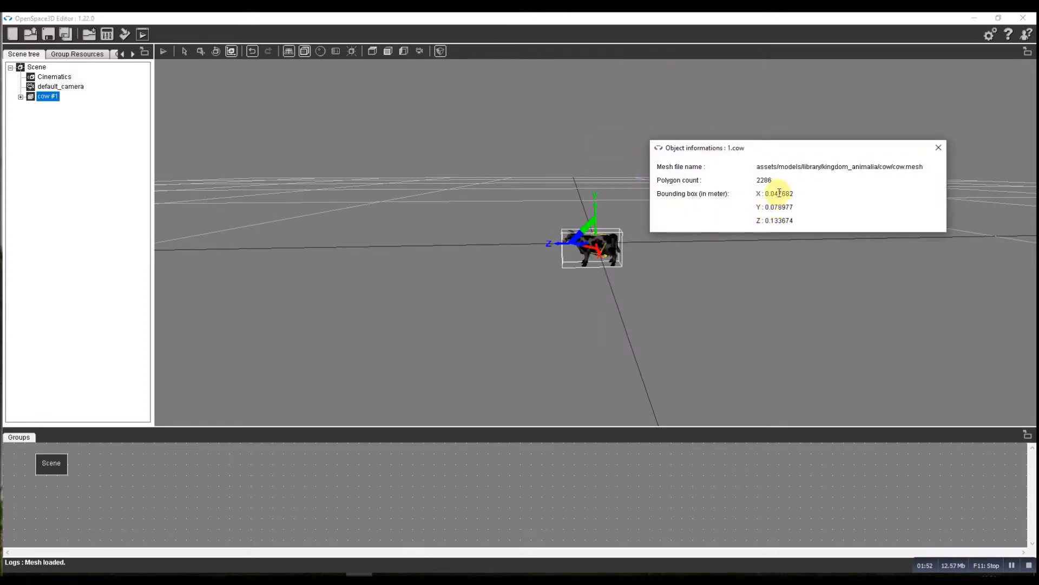
mouse_move(817, 193)
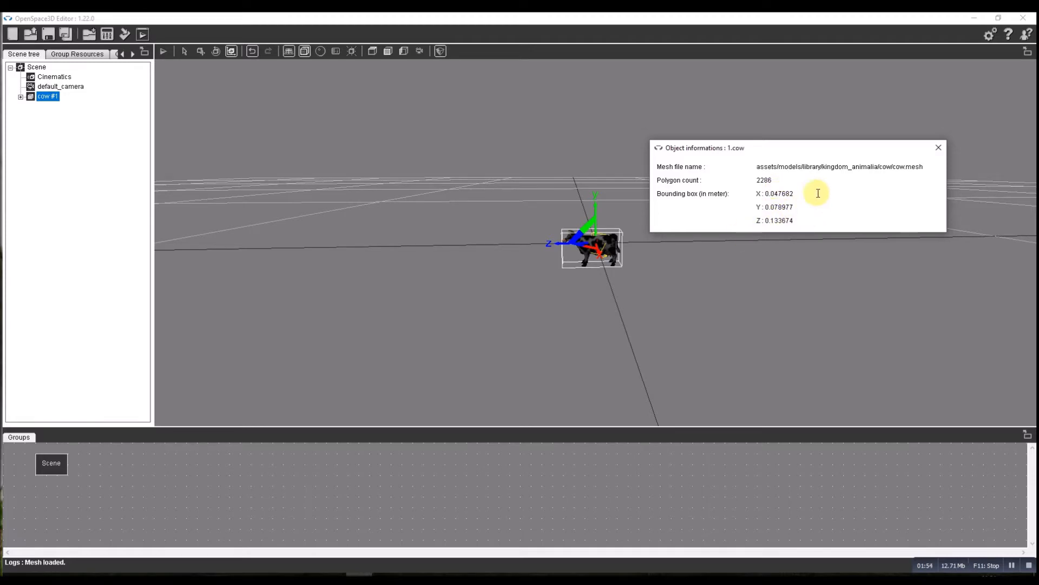
mouse_move(763, 208)
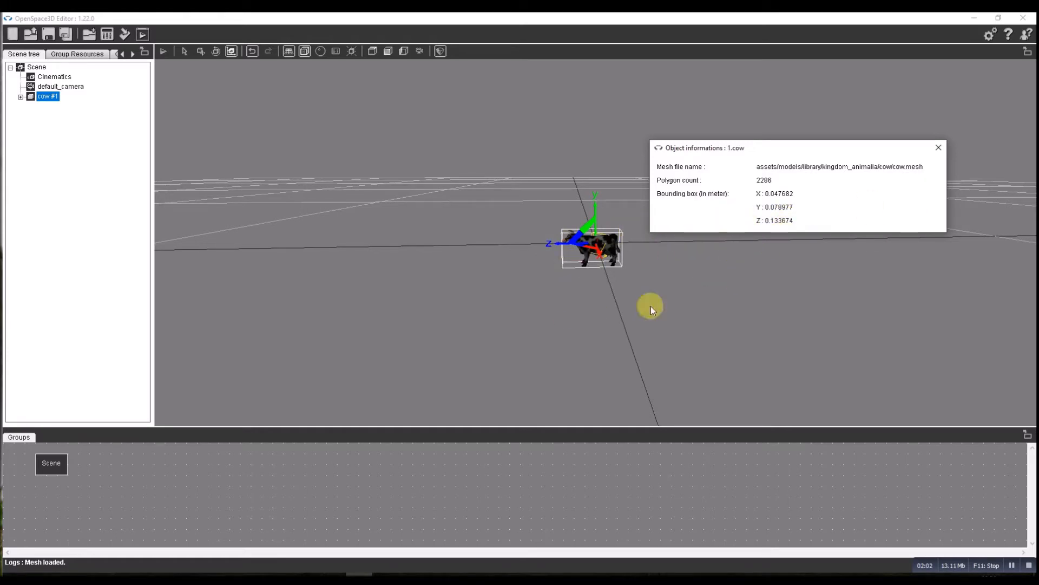
Add a dummy named dummy_ar to the scene and parent cow #1 under it
click(938, 147)
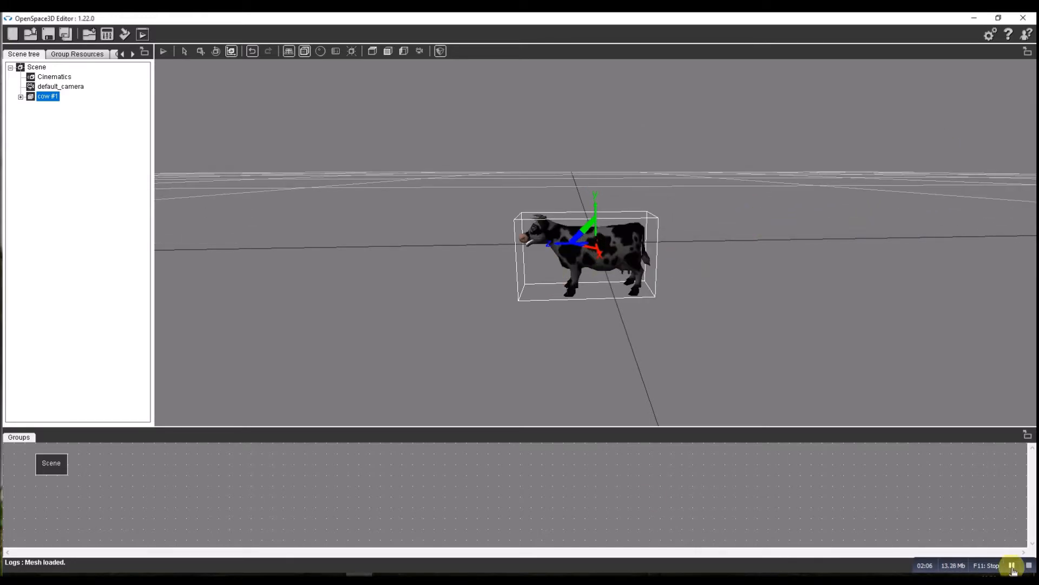
mouse_move(146, 159)
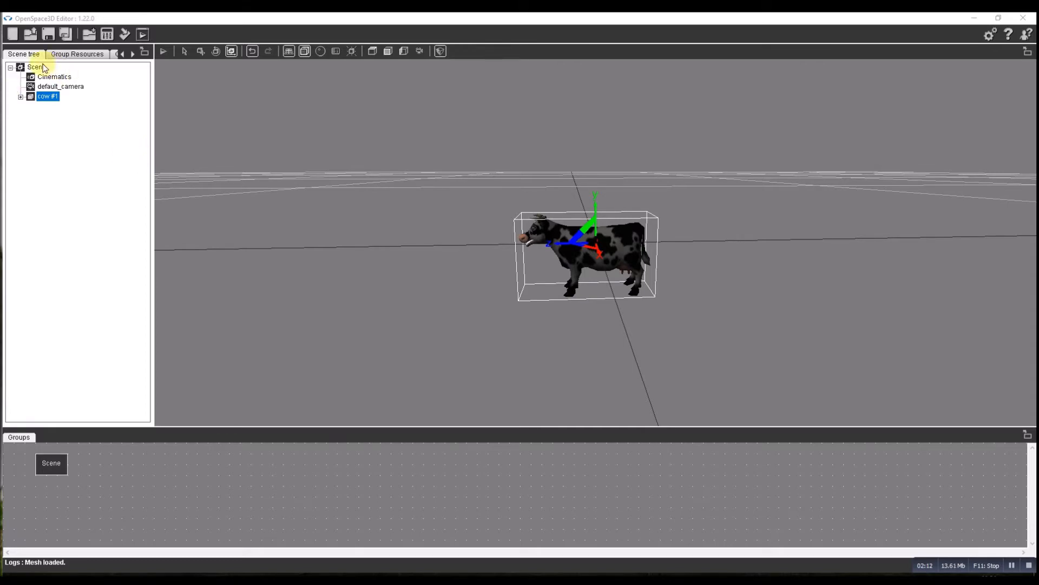
right_click(34, 67)
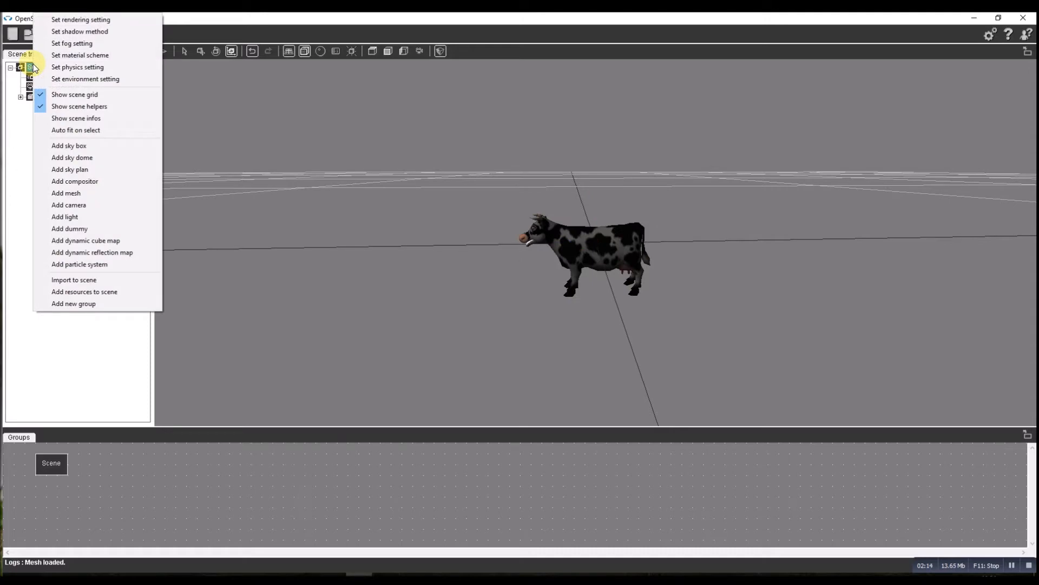
click(70, 229)
text(dummy_ar)
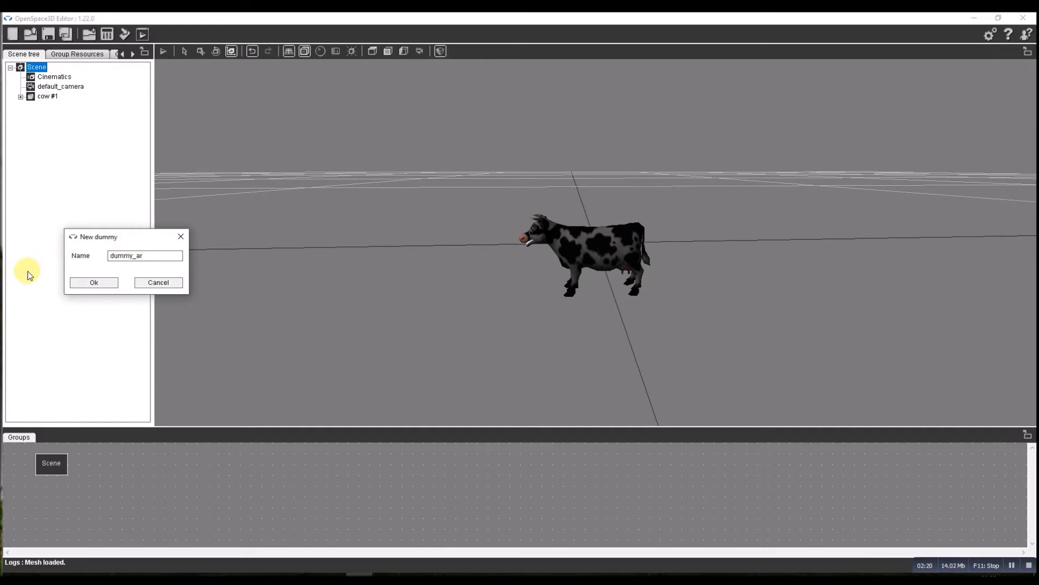
click(93, 281)
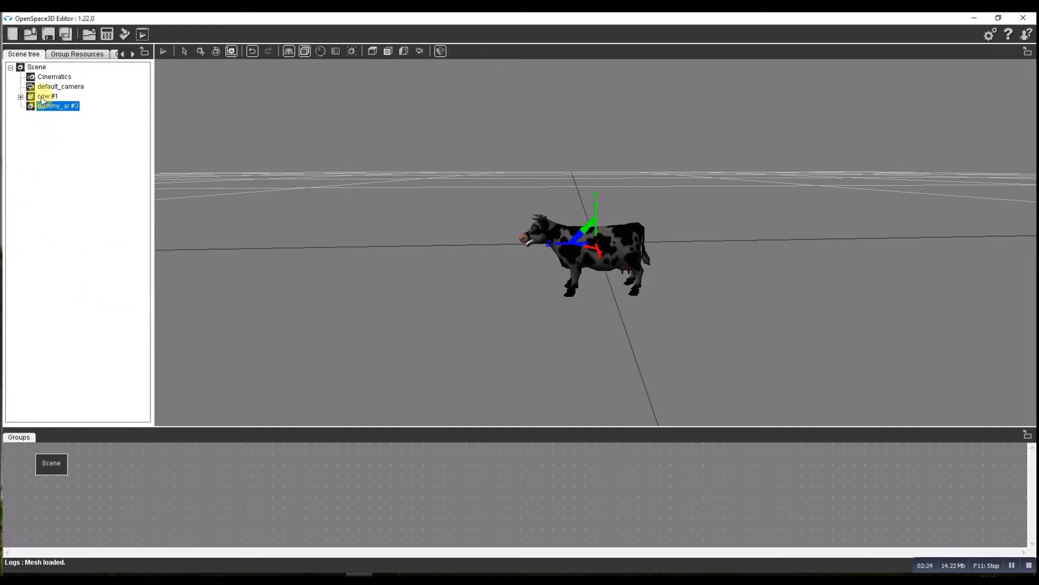
drag(57, 106, 48, 95)
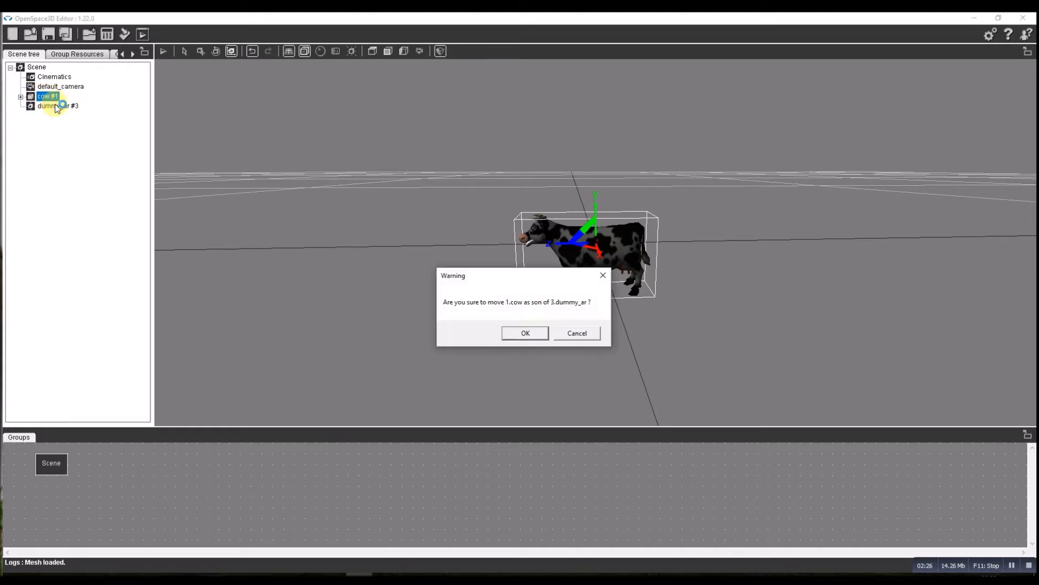
click(524, 333)
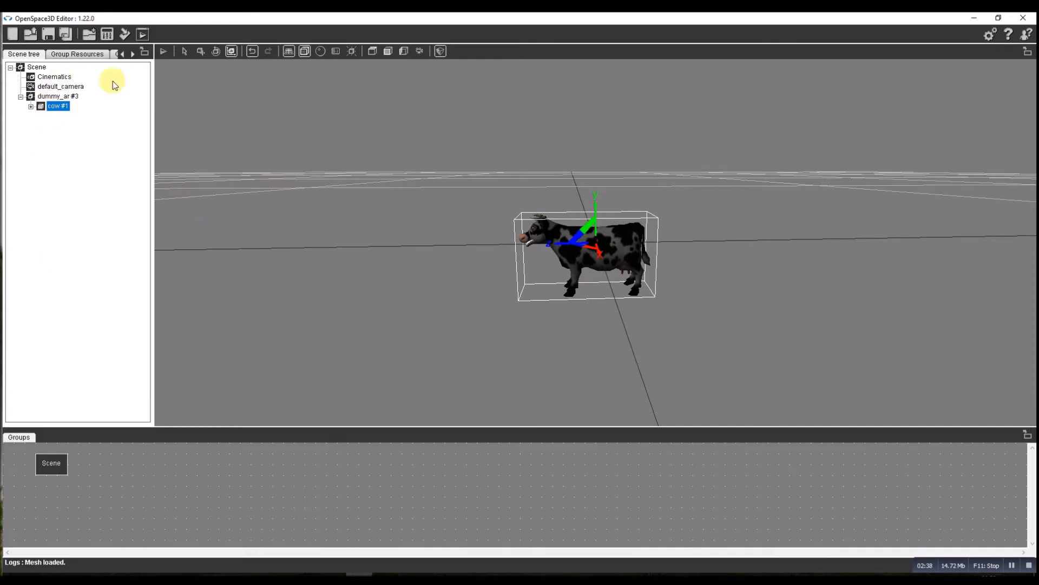
Select cow #1 and drag its Y gizmo to lift it above dummy_ar #3
click(58, 96)
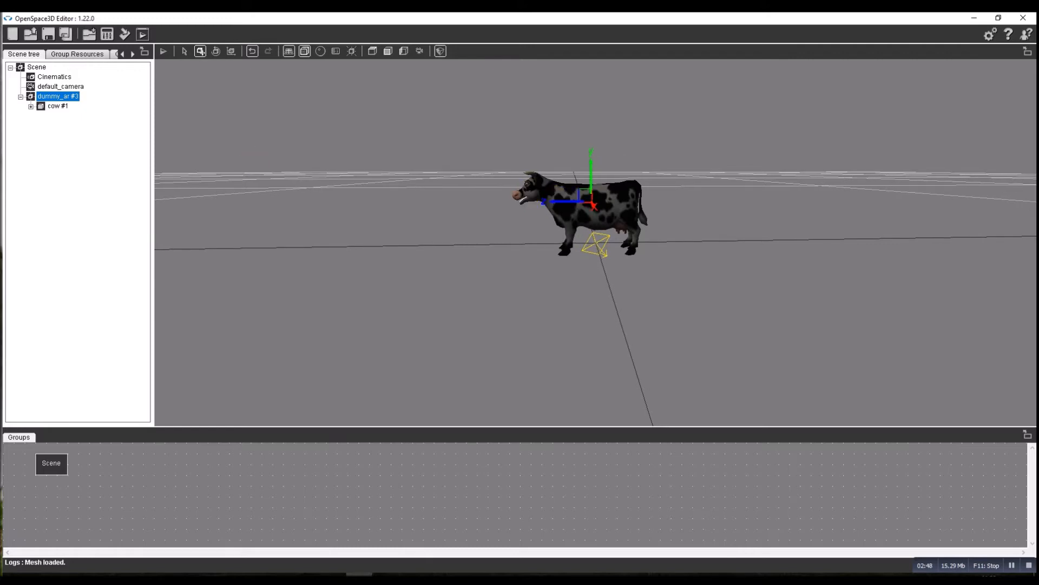
click(56, 106)
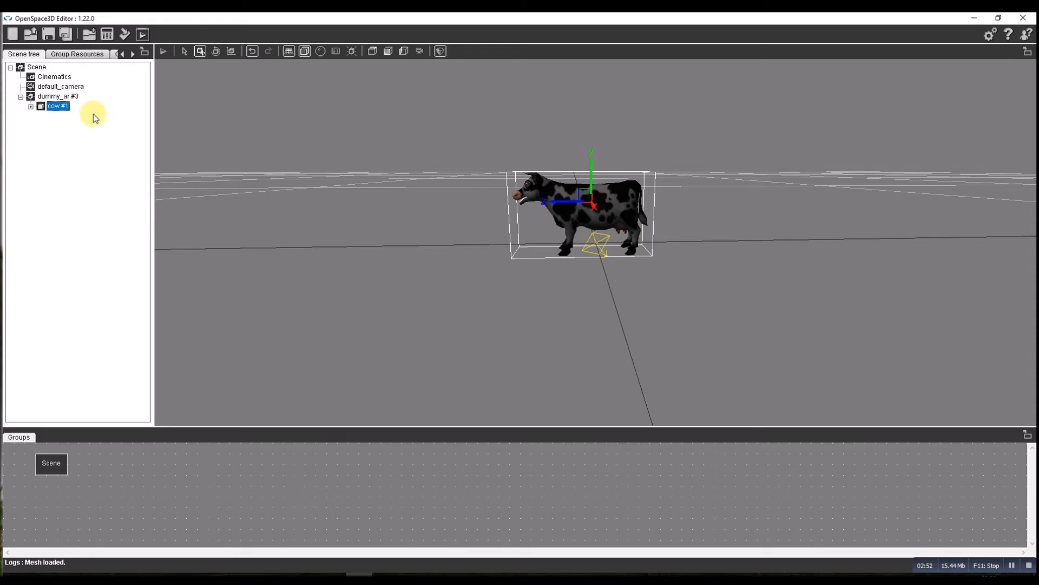
mouse_move(592, 153)
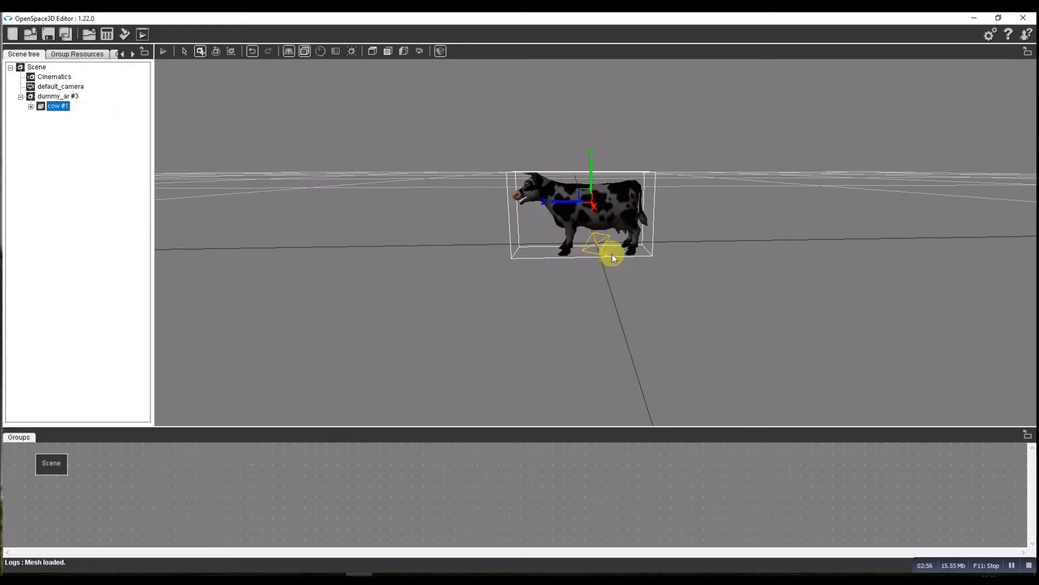
mouse_move(673, 145)
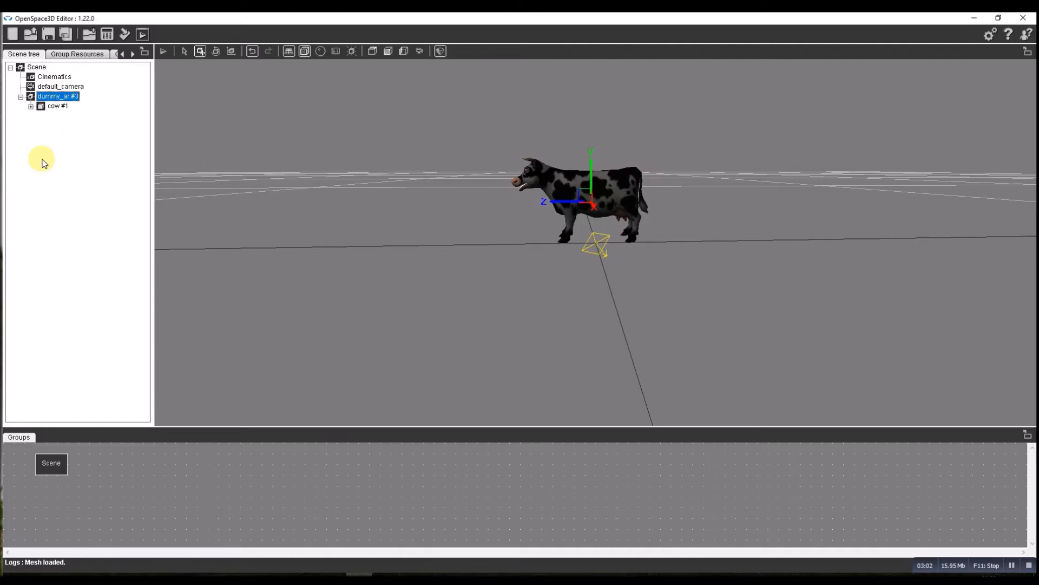
click(57, 106)
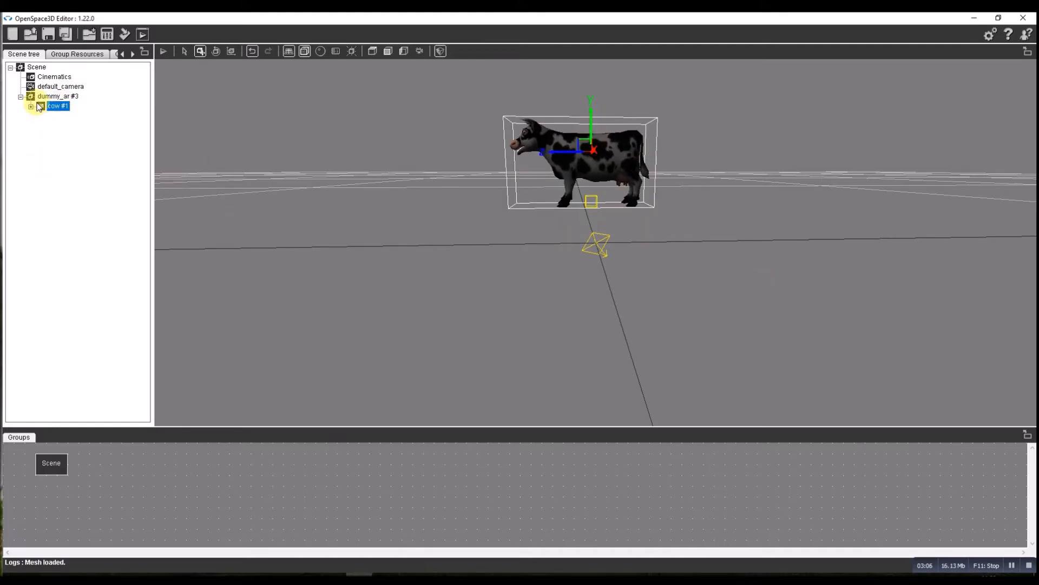
click(57, 97)
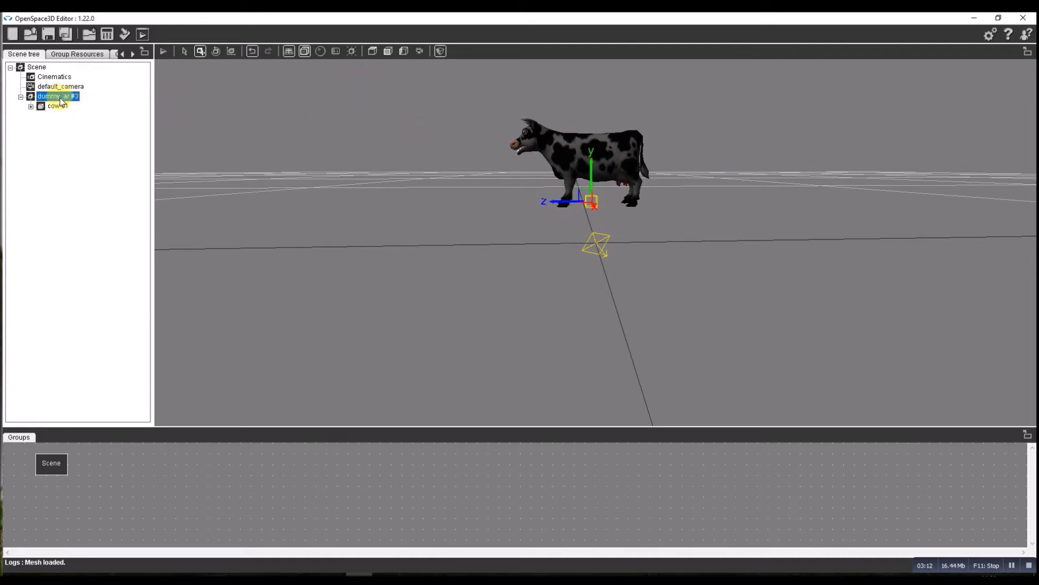
click(58, 106)
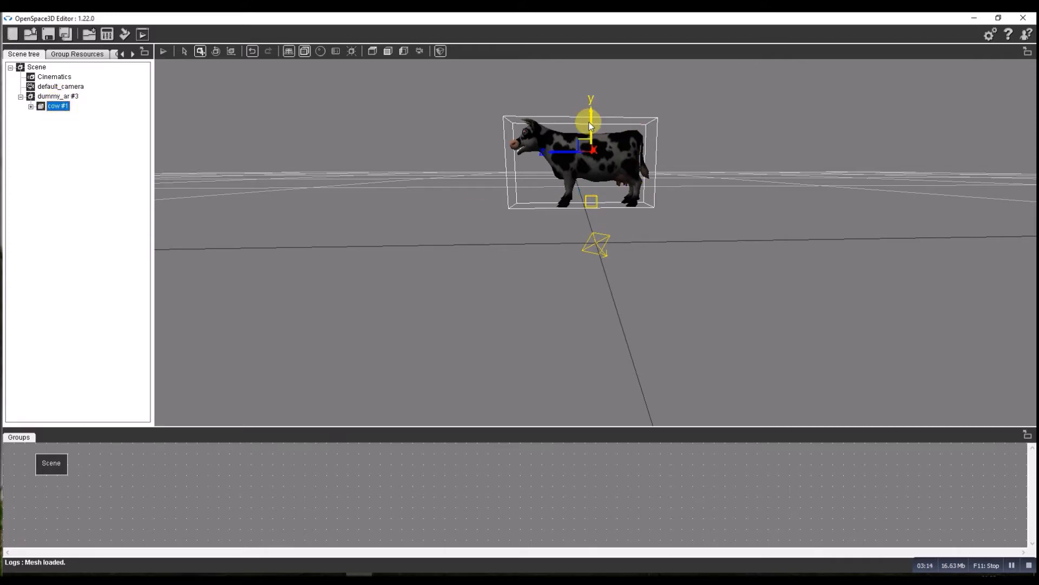
drag(589, 119, 563, 136)
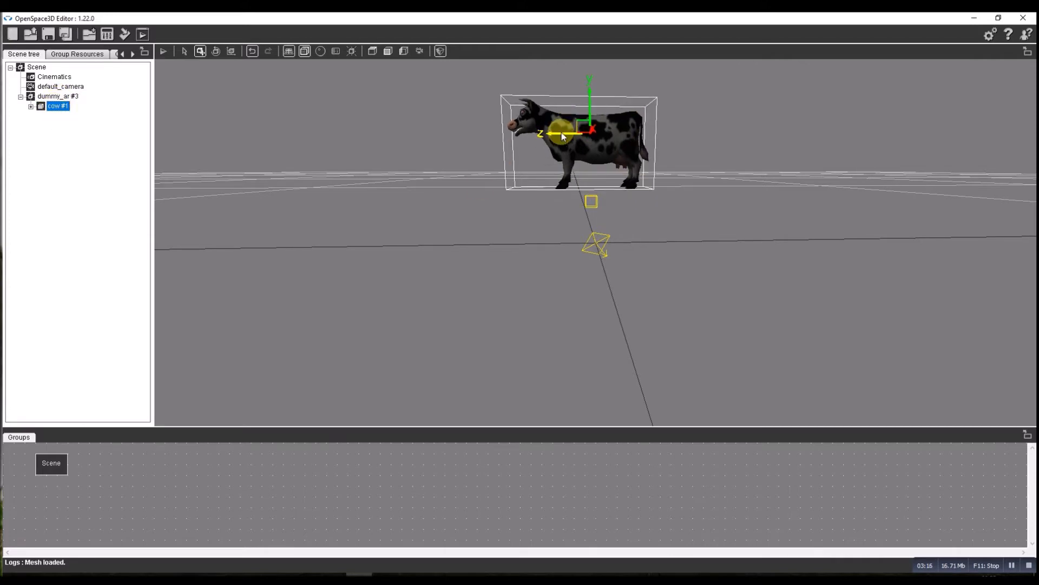
Fine-tune the cow's height so its hooves rest at the dummy_ar #3 origin
click(58, 96)
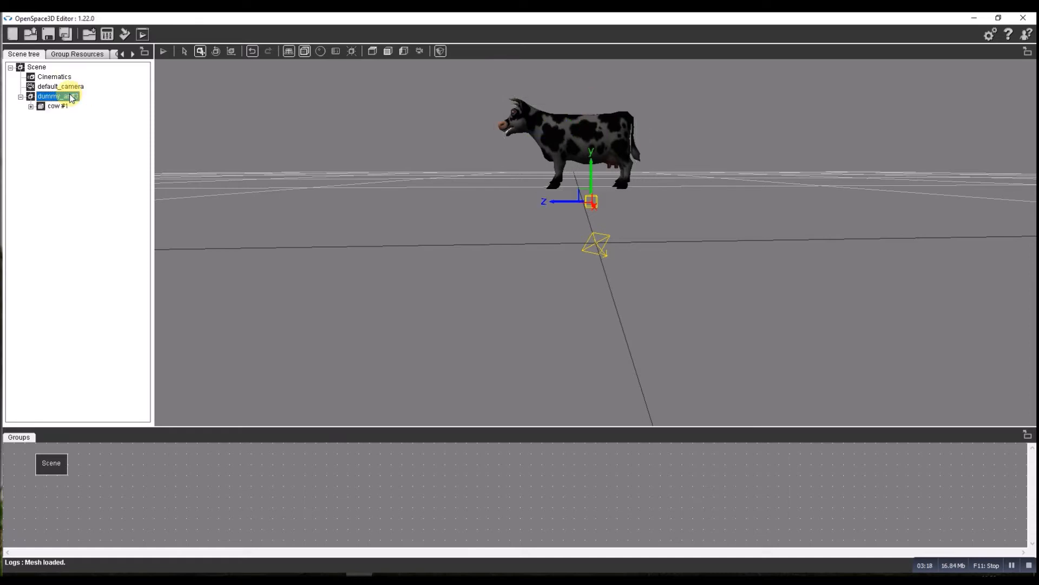
click(586, 159)
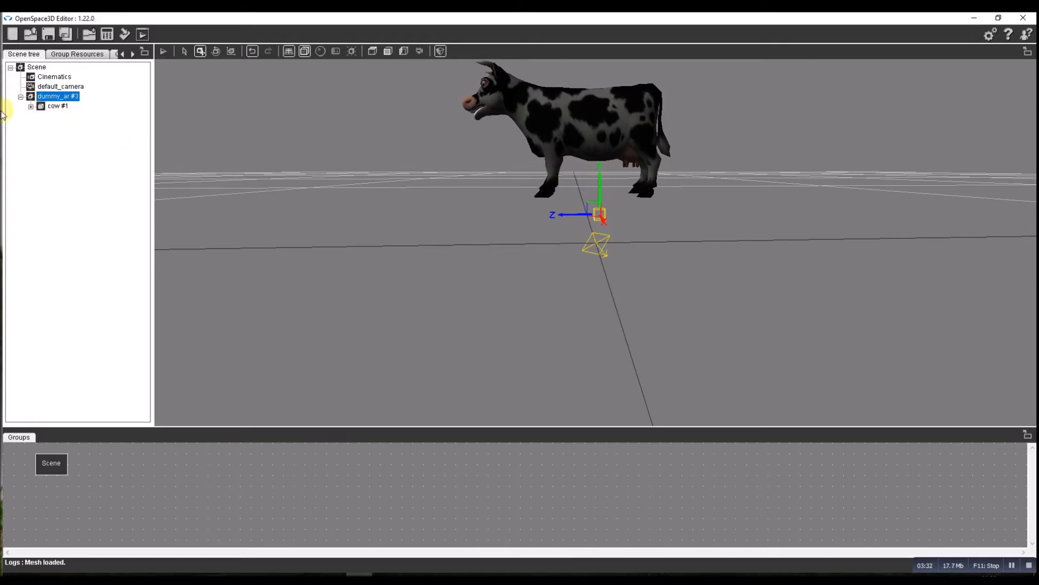
click(58, 106)
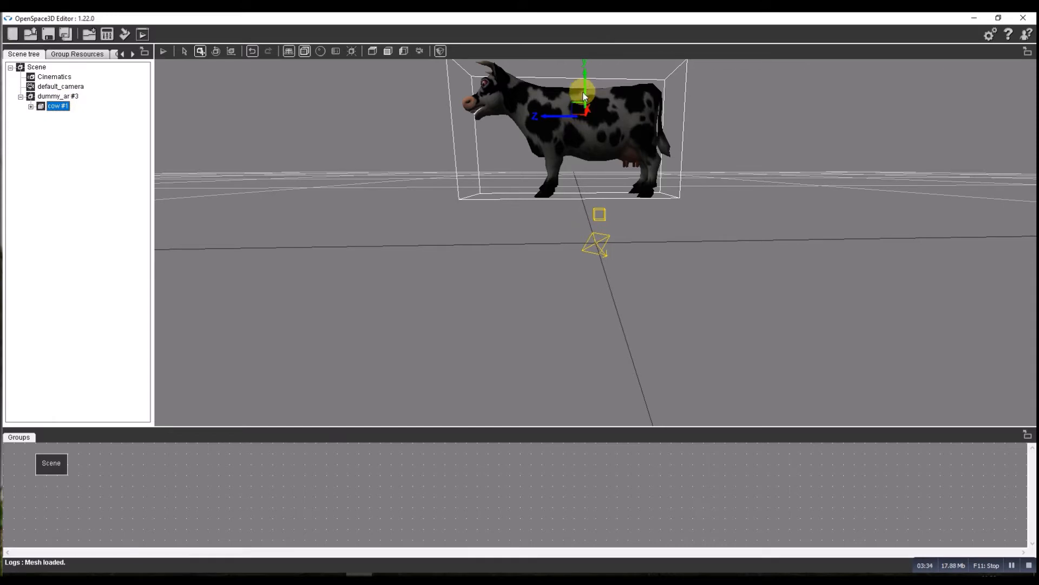
drag(582, 91, 556, 126)
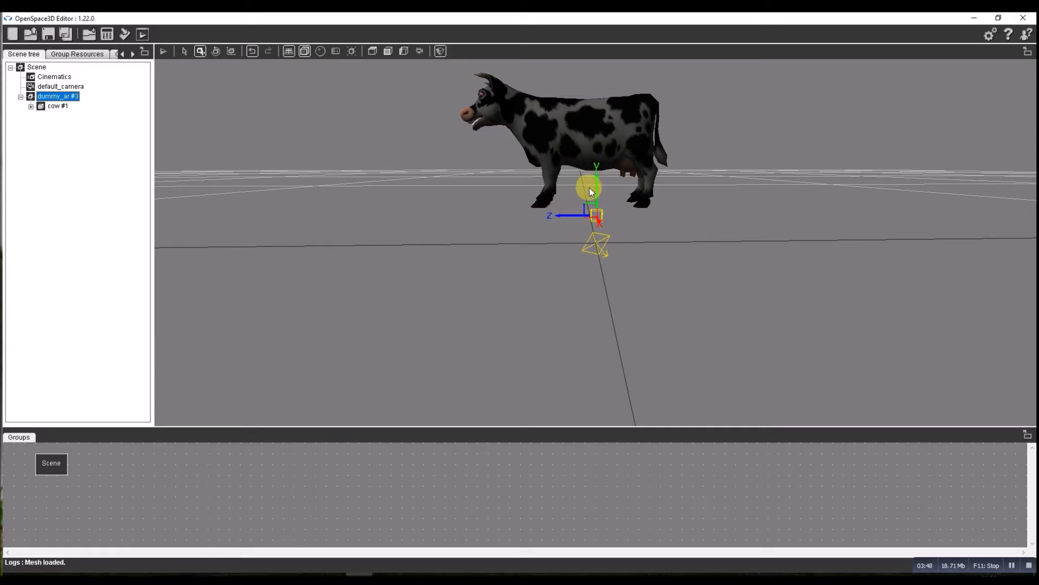
drag(589, 192, 598, 218)
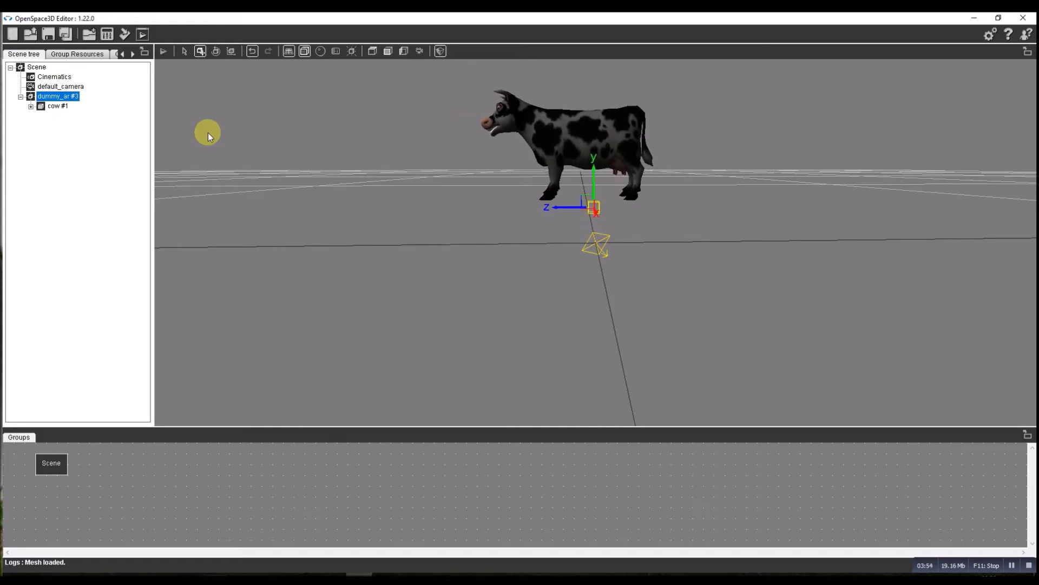
click(58, 106)
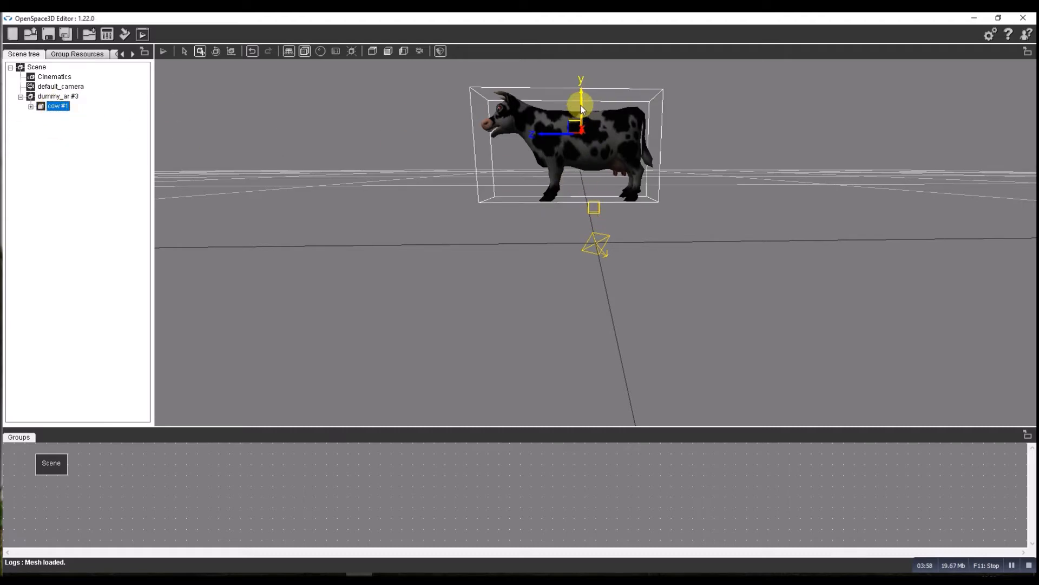
click(58, 97)
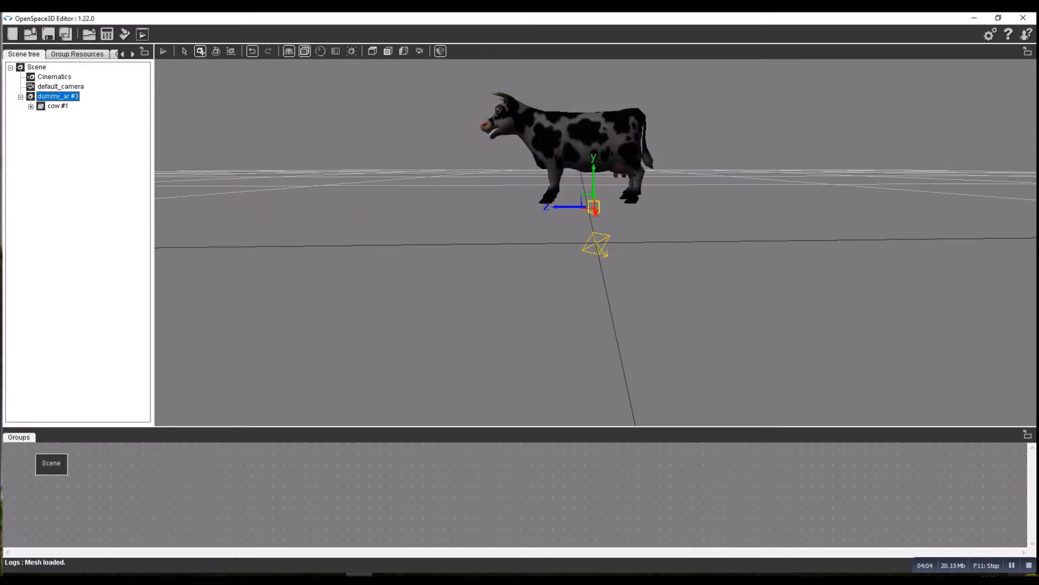
Expand cow #1 to show cow.Bone001 #1 and select the default_skl #2 skeleton
click(560, 126)
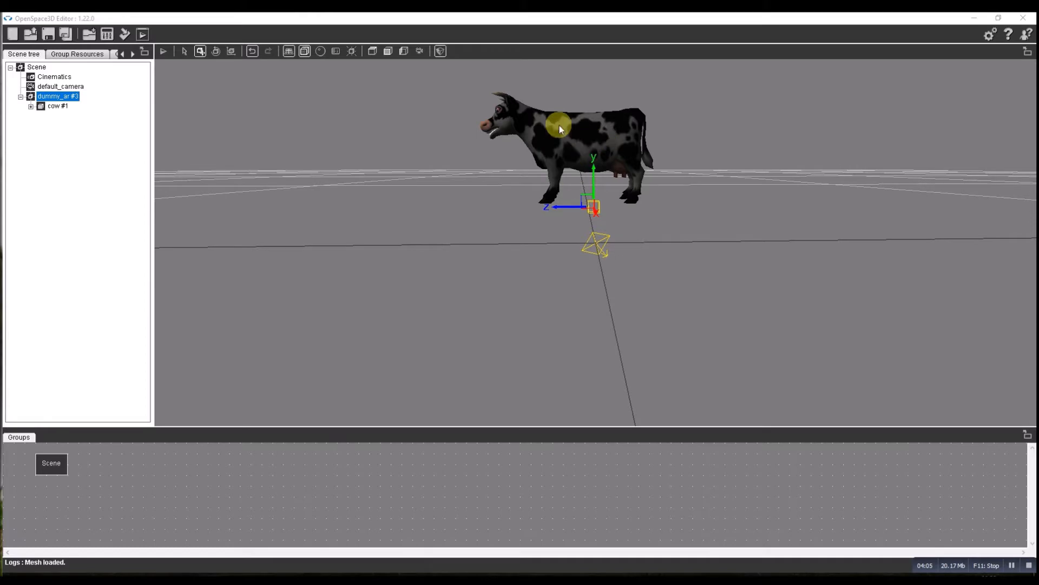
click(40, 106)
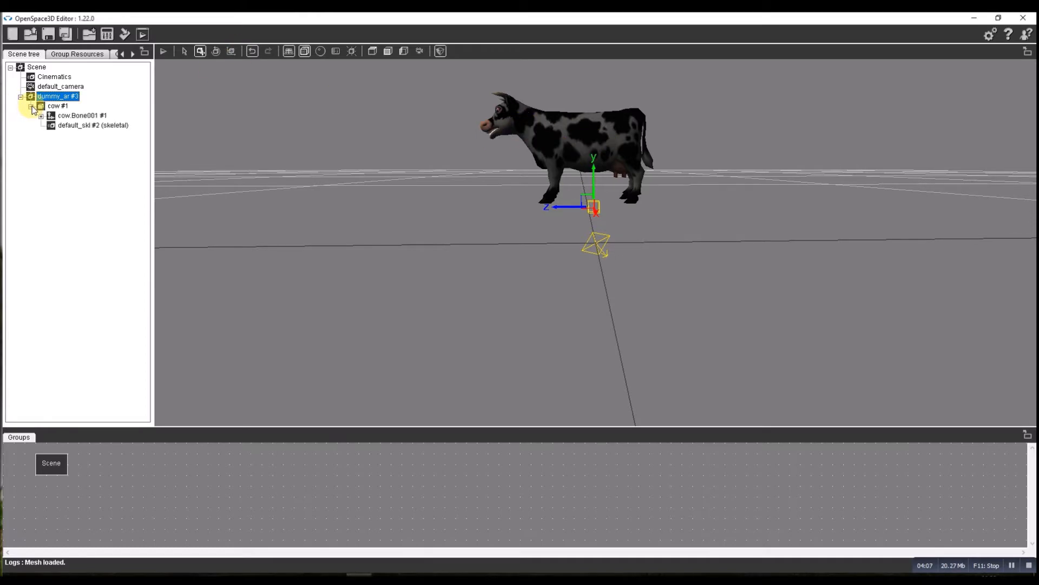
click(92, 125)
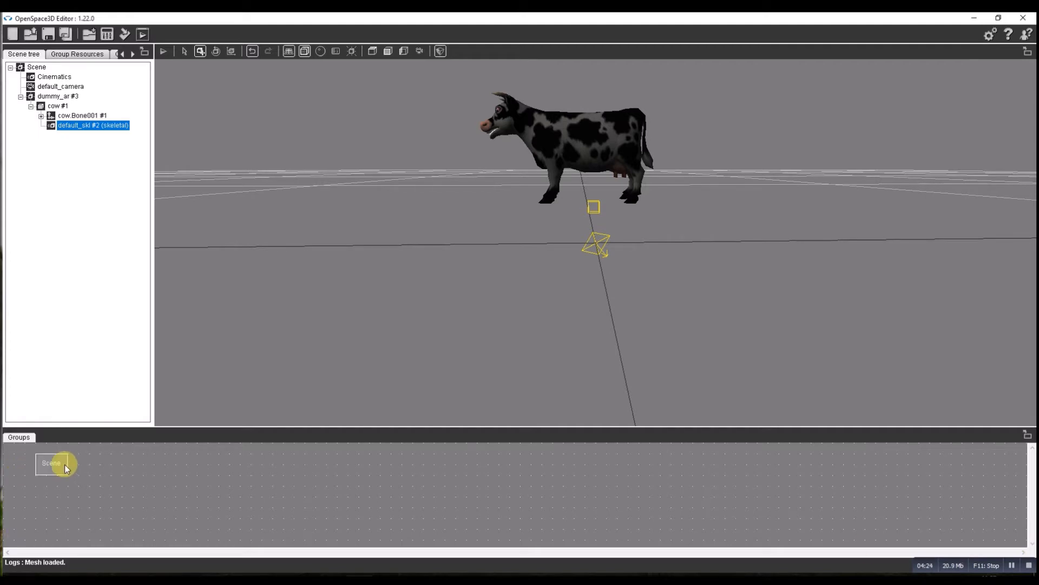
Insert the input > AR capture plugIT and accept its default settings
right_click(171, 477)
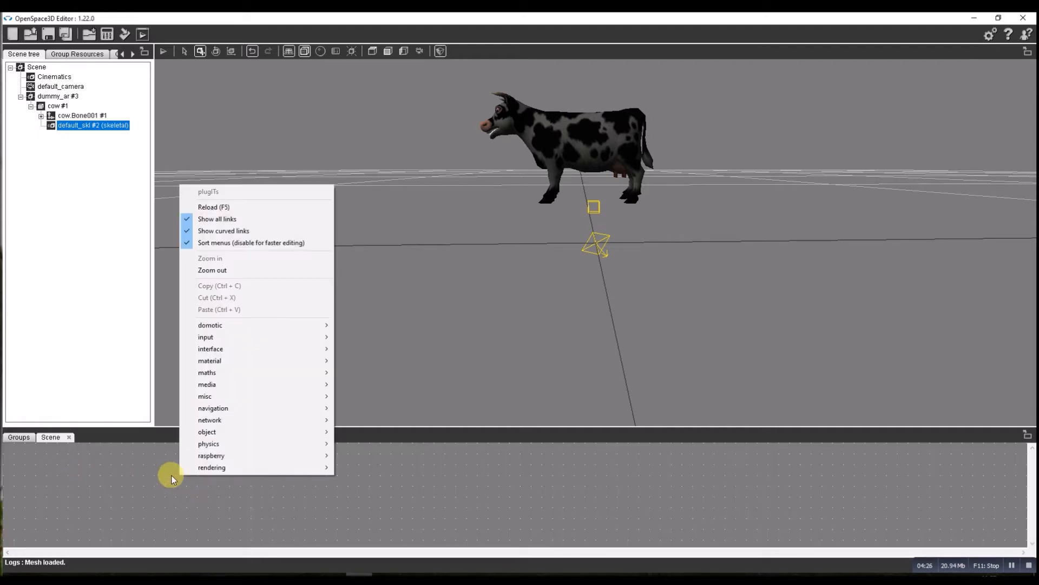
mouse_move(206, 337)
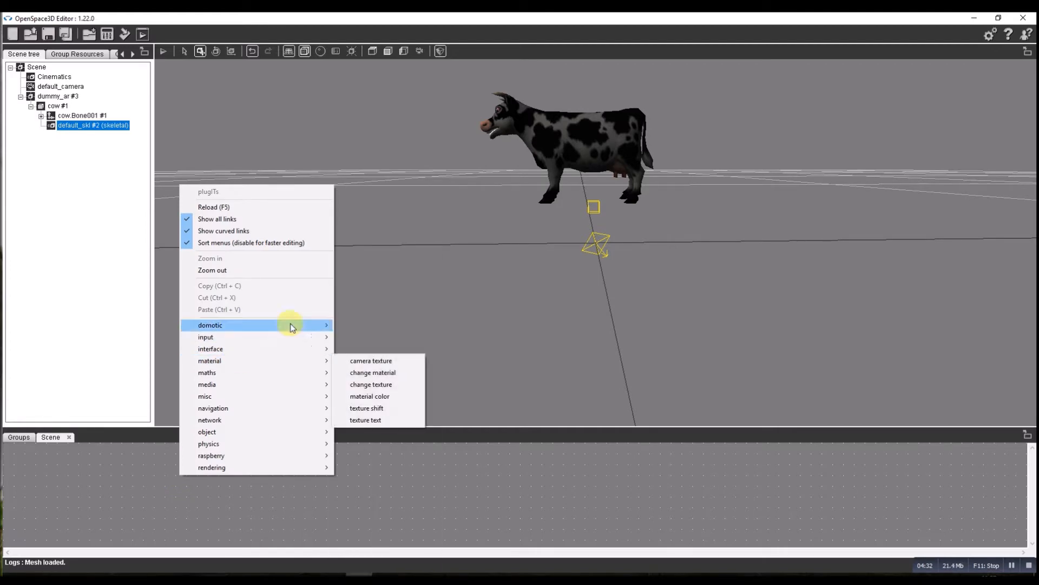
mouse_move(205, 337)
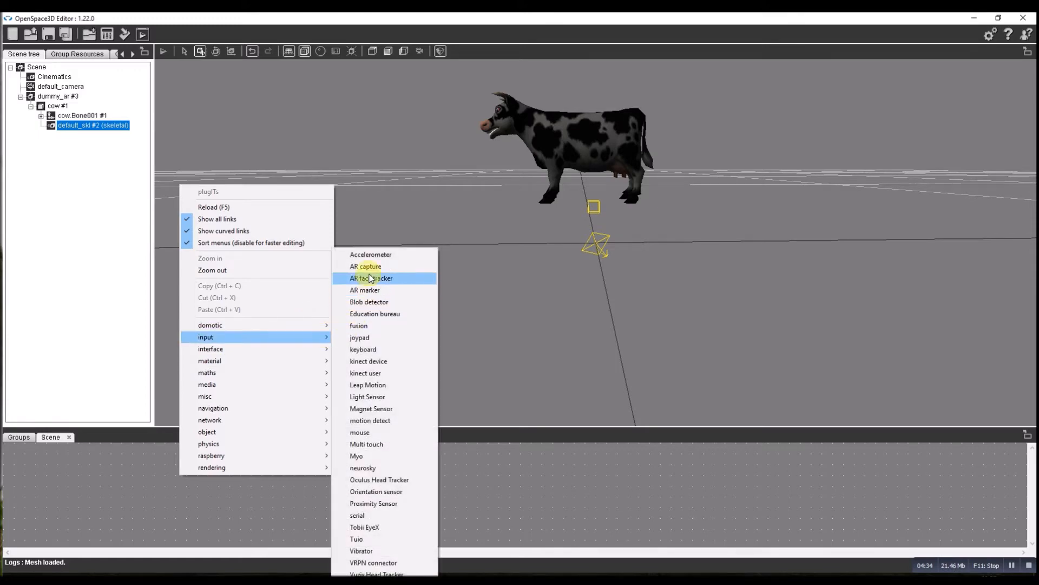
click(366, 266)
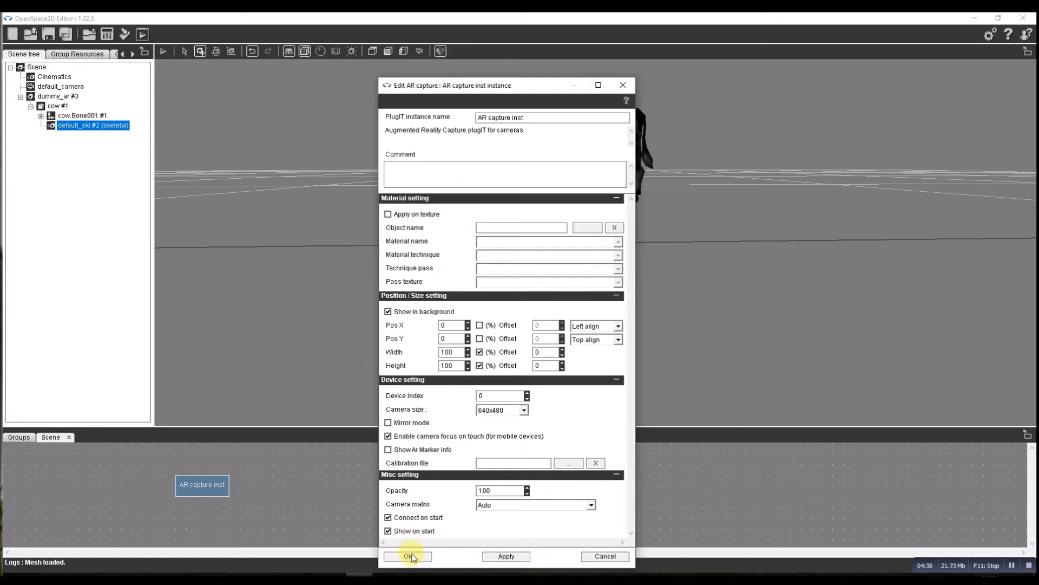
click(408, 556)
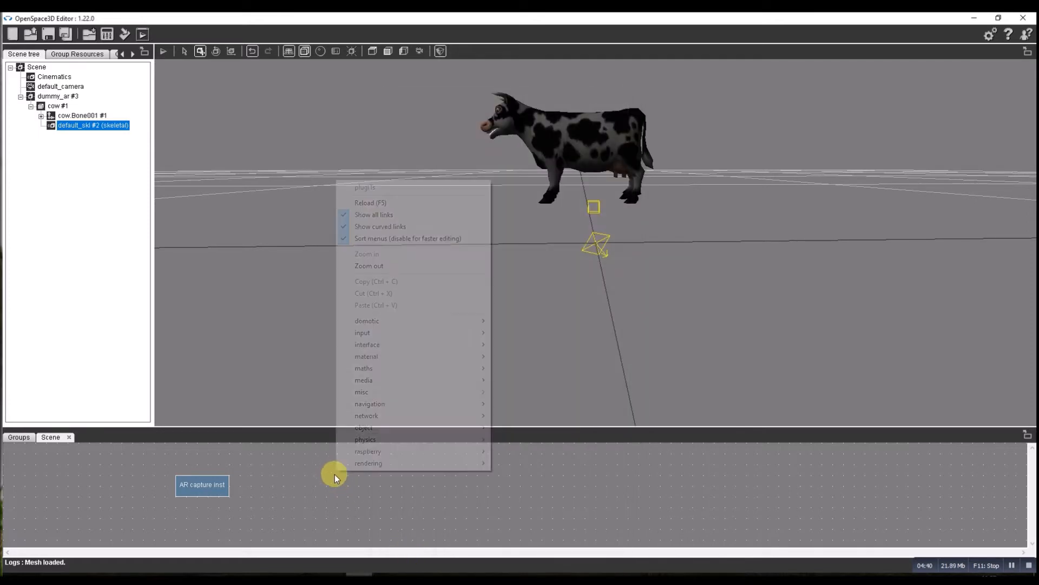
mouse_move(363, 332)
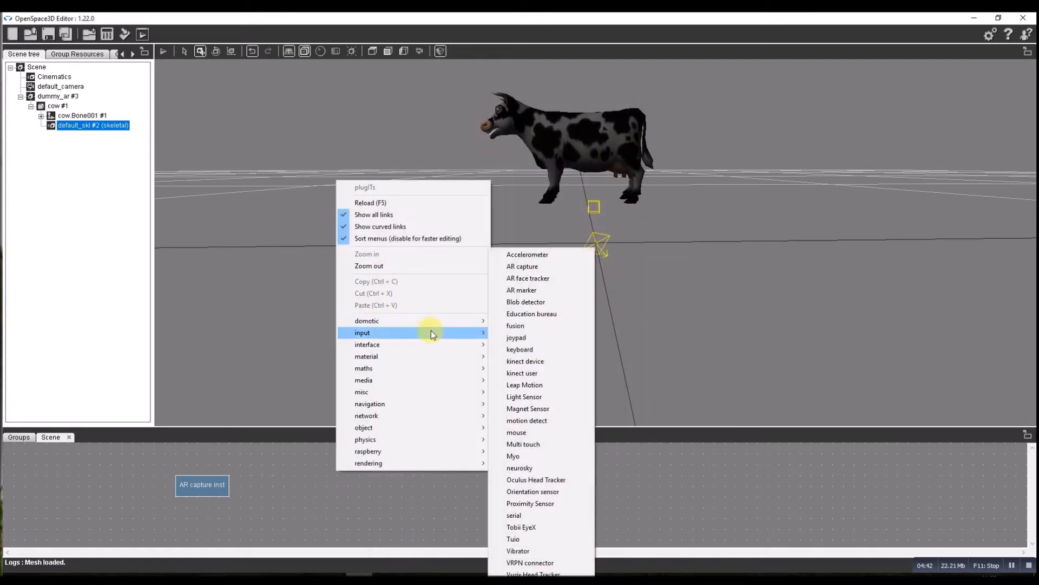
Set the AR marker plugIT to marker id 1, size 0.100 m, object dummy_ar #3
click(521, 289)
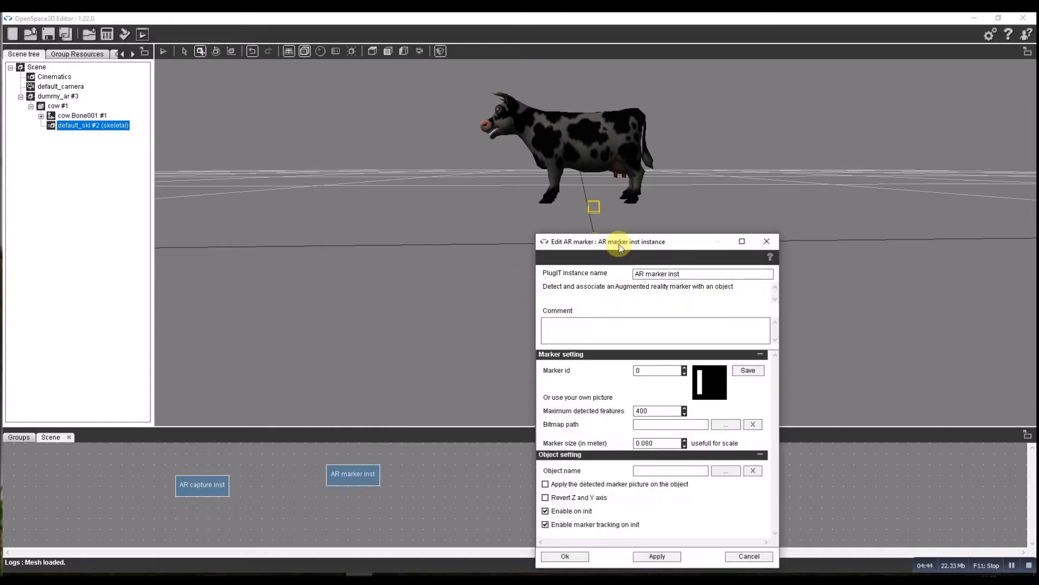
drag(607, 241, 428, 174)
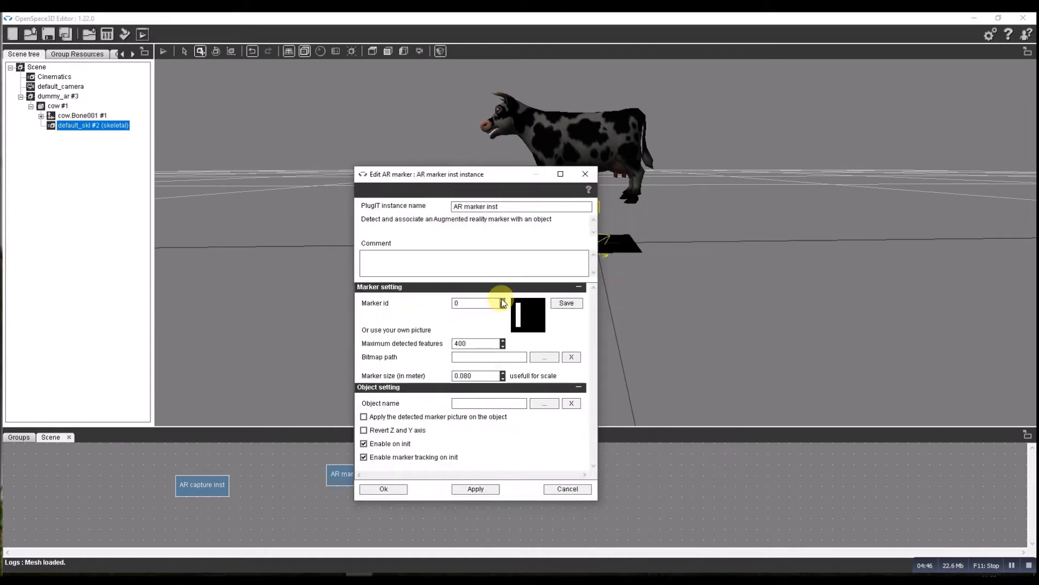
click(502, 299)
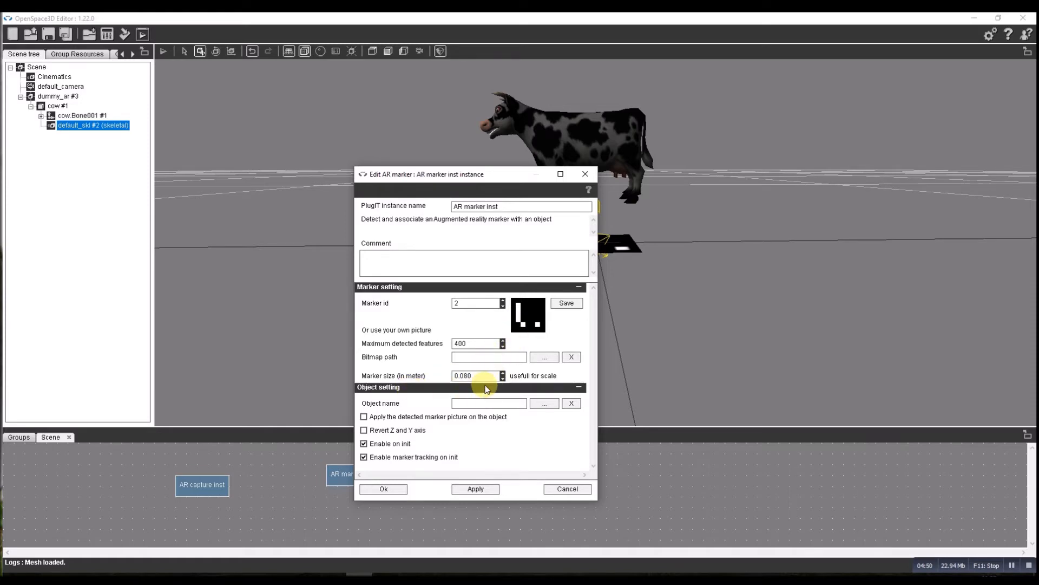
click(501, 373)
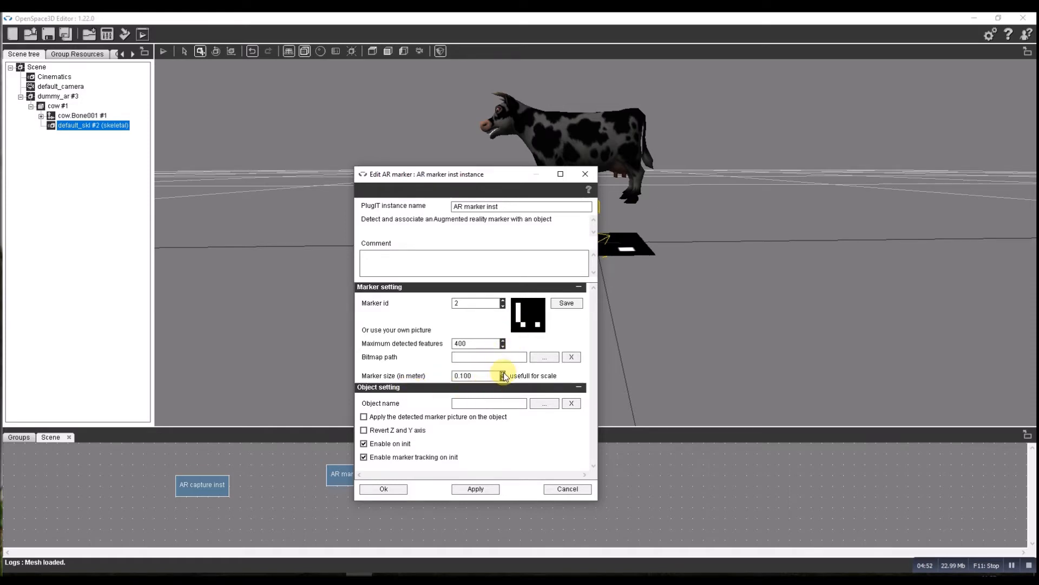
mouse_move(484, 330)
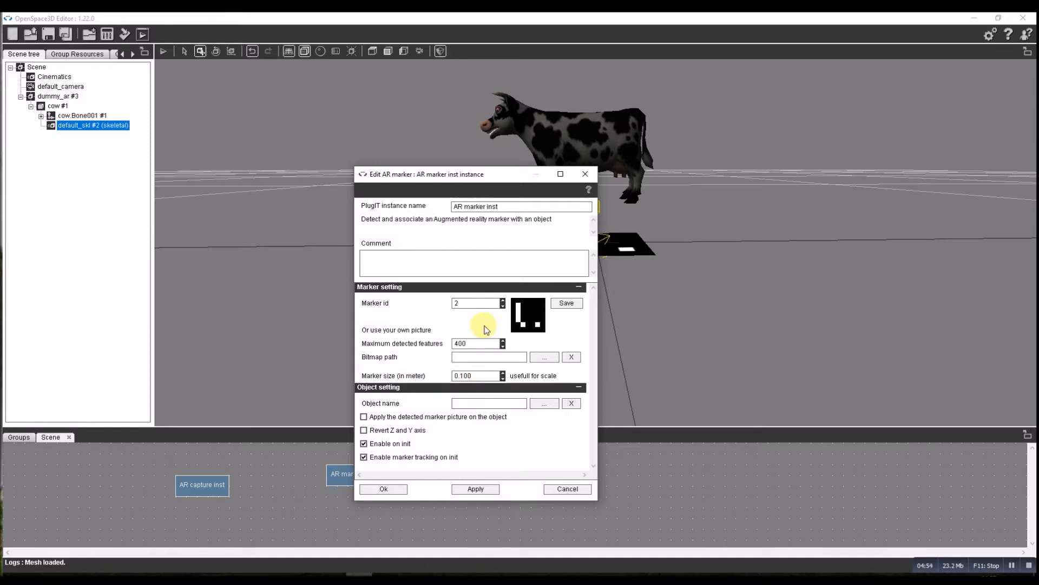
mouse_move(508, 333)
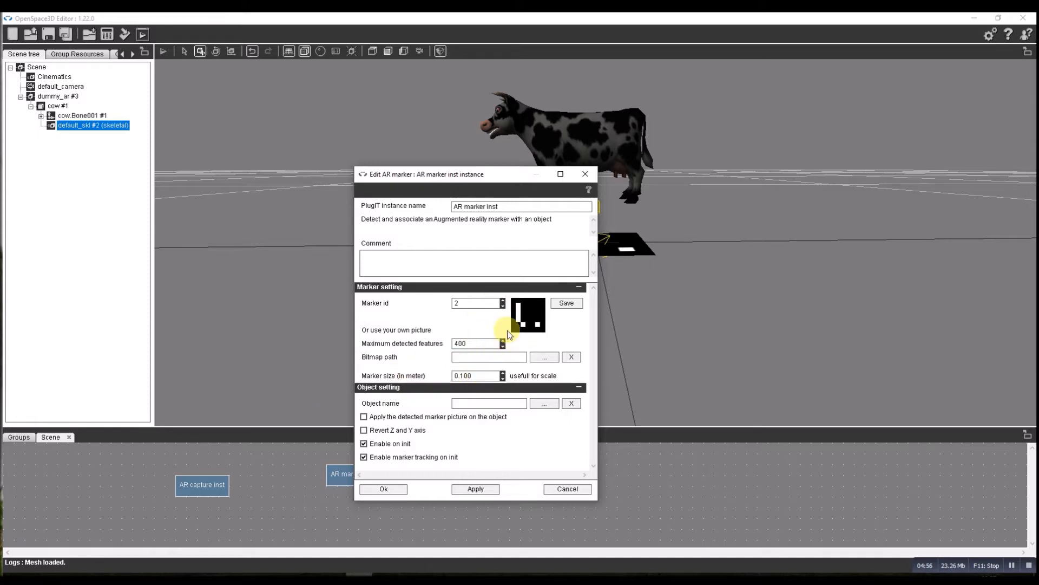
click(502, 305)
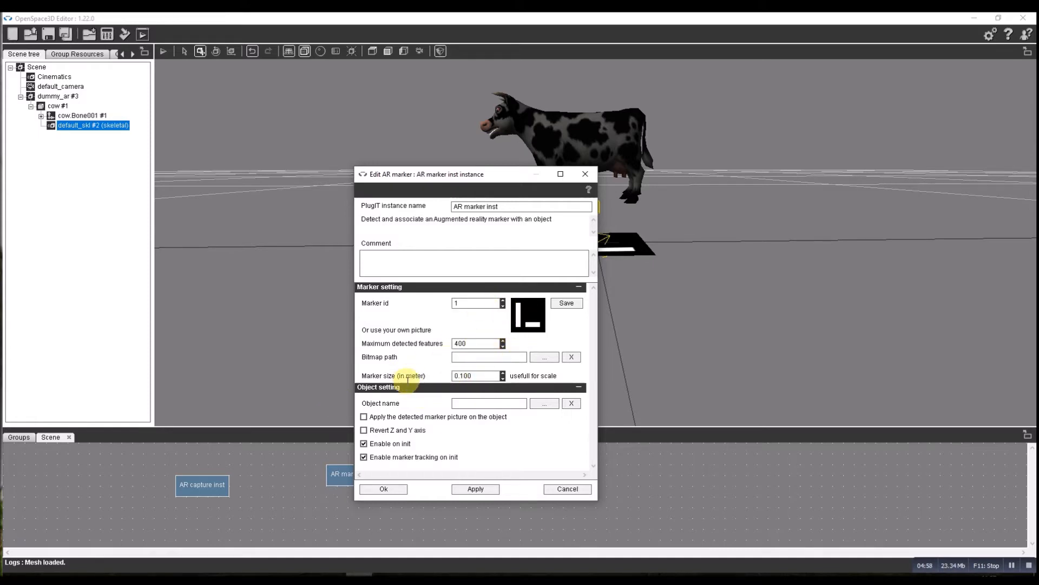
mouse_move(487, 372)
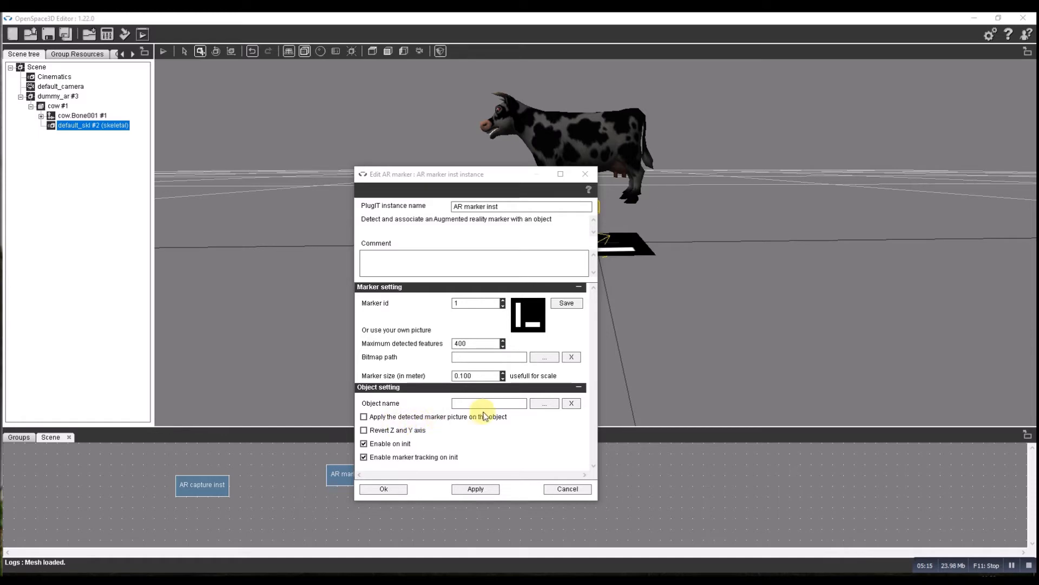
click(544, 403)
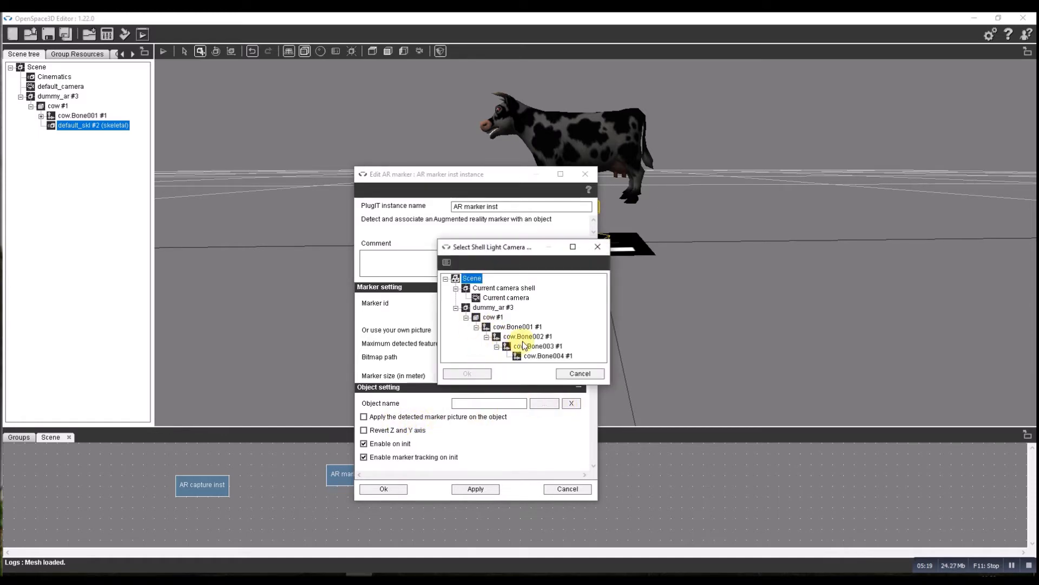
click(493, 307)
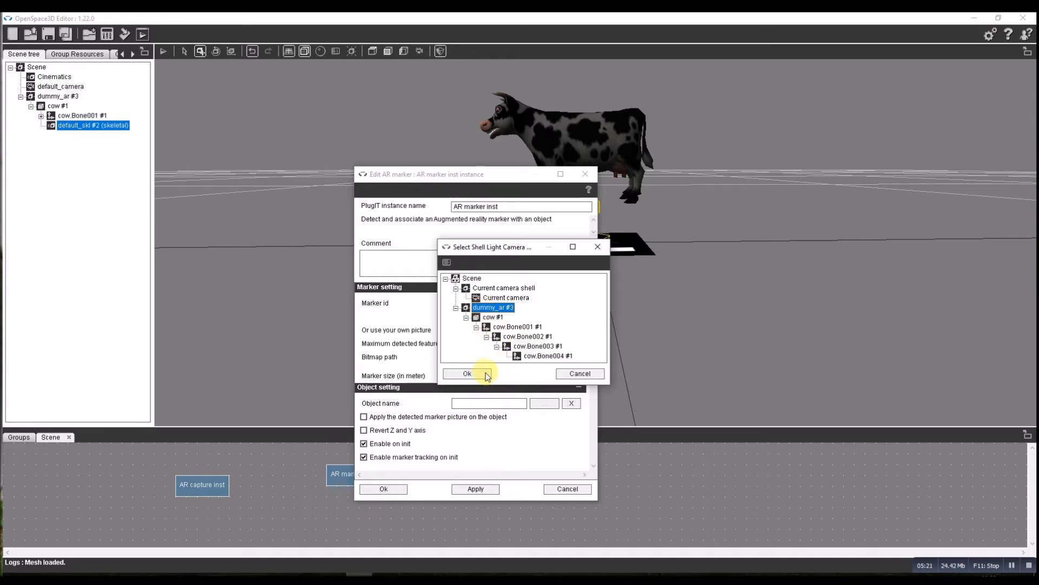
click(467, 373)
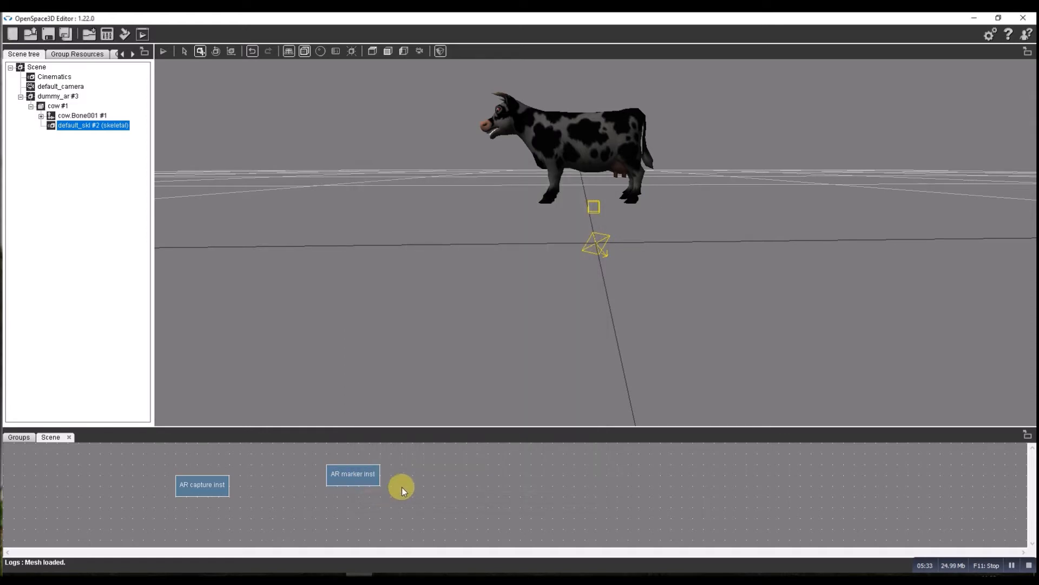
mouse_move(581, 508)
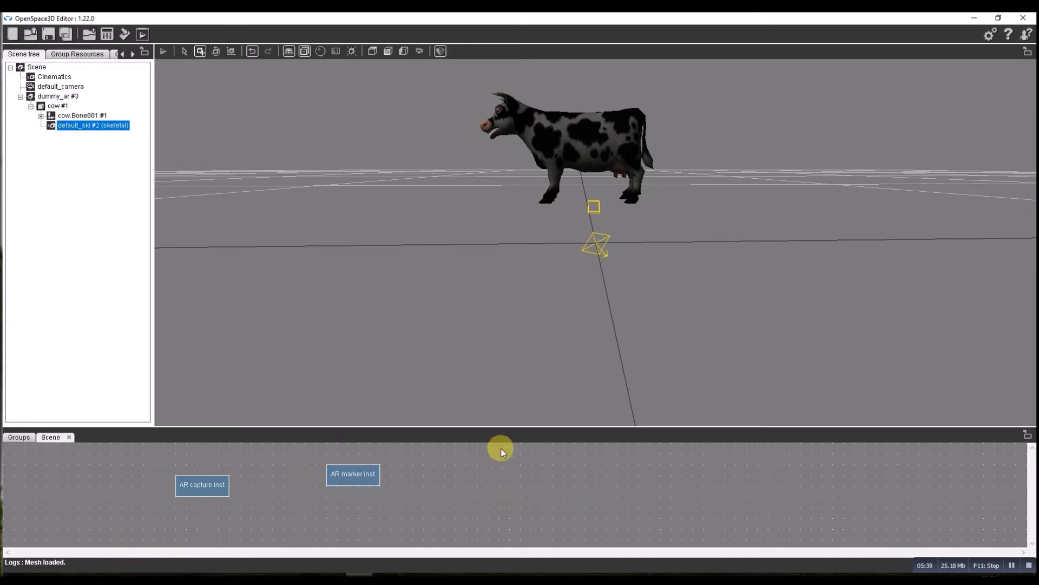
Add an object > hide plugIT targeting dummy_ar with Hide on start ticked
right_click(500, 450)
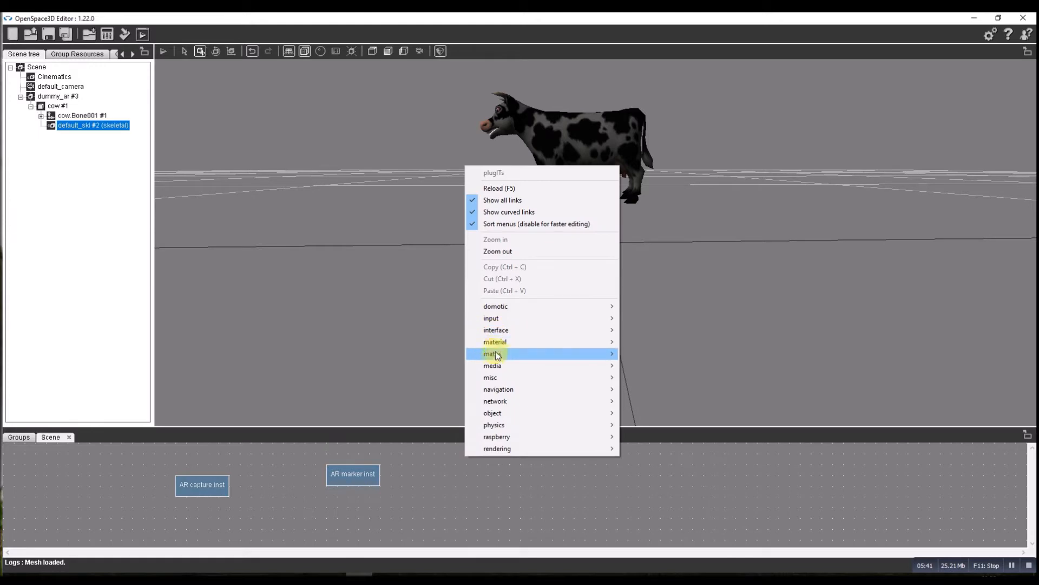
mouse_move(492, 365)
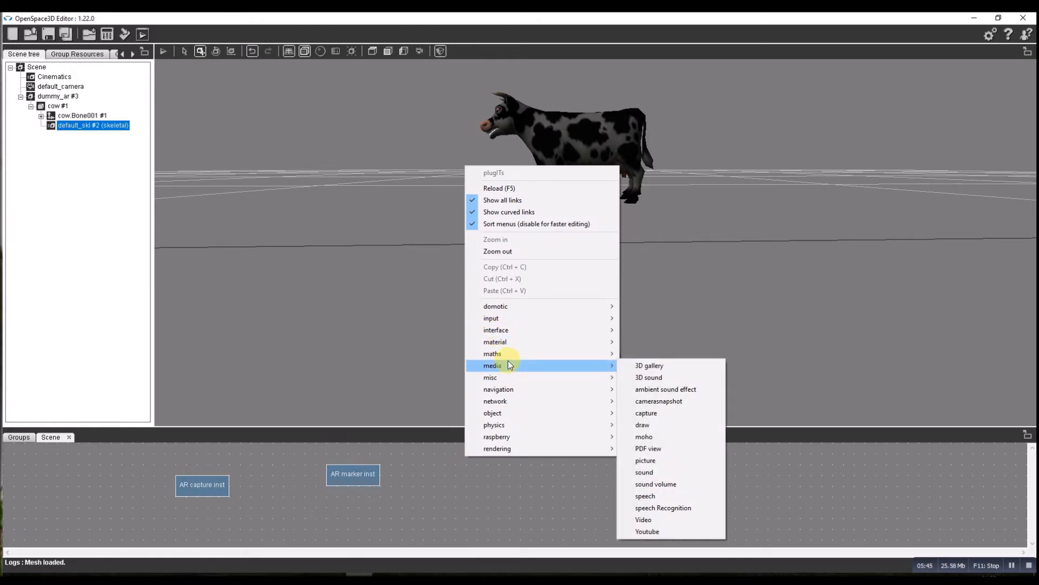
mouse_move(493, 353)
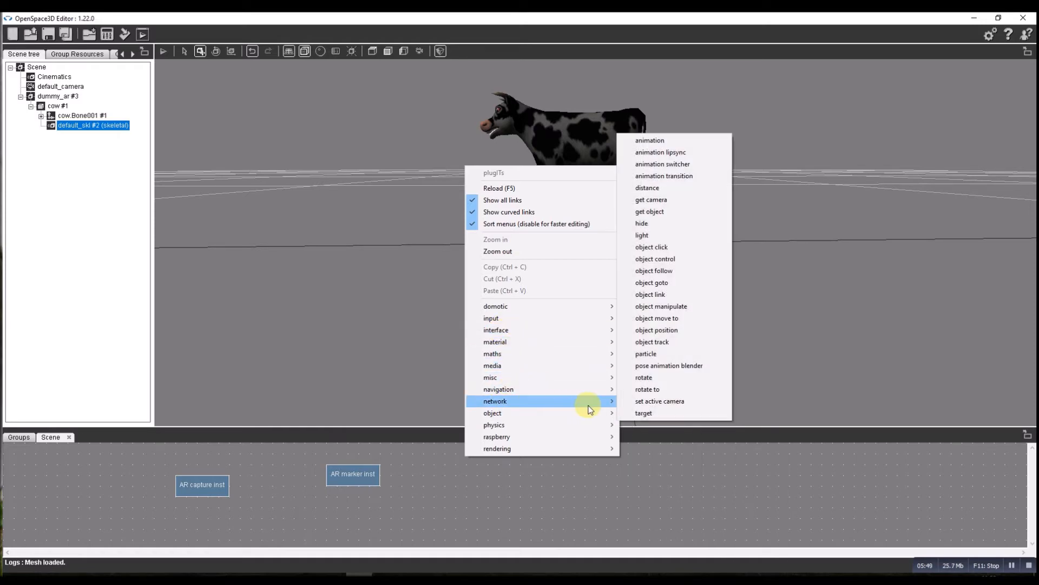
click(641, 223)
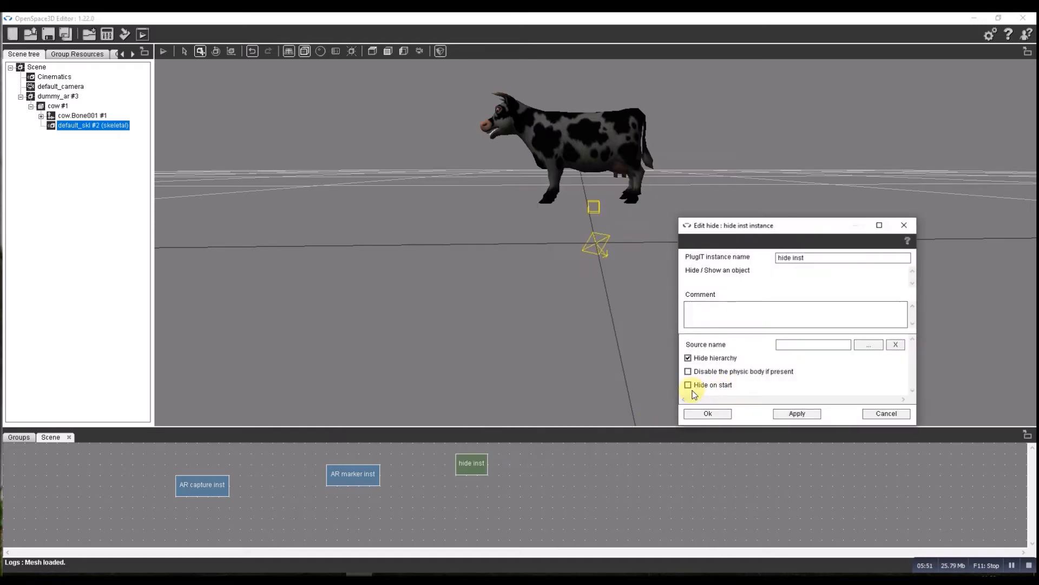
click(868, 345)
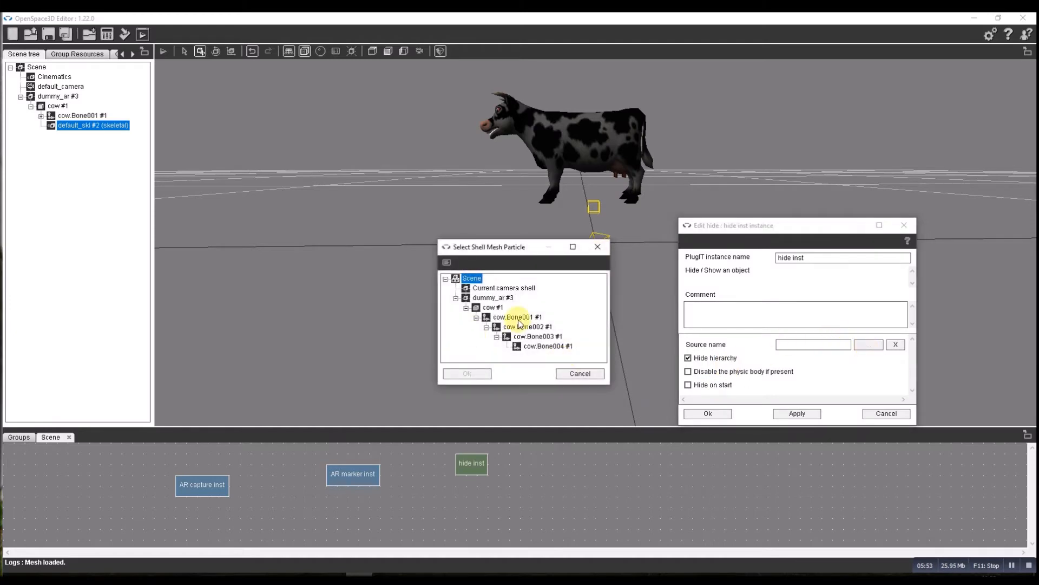
click(492, 297)
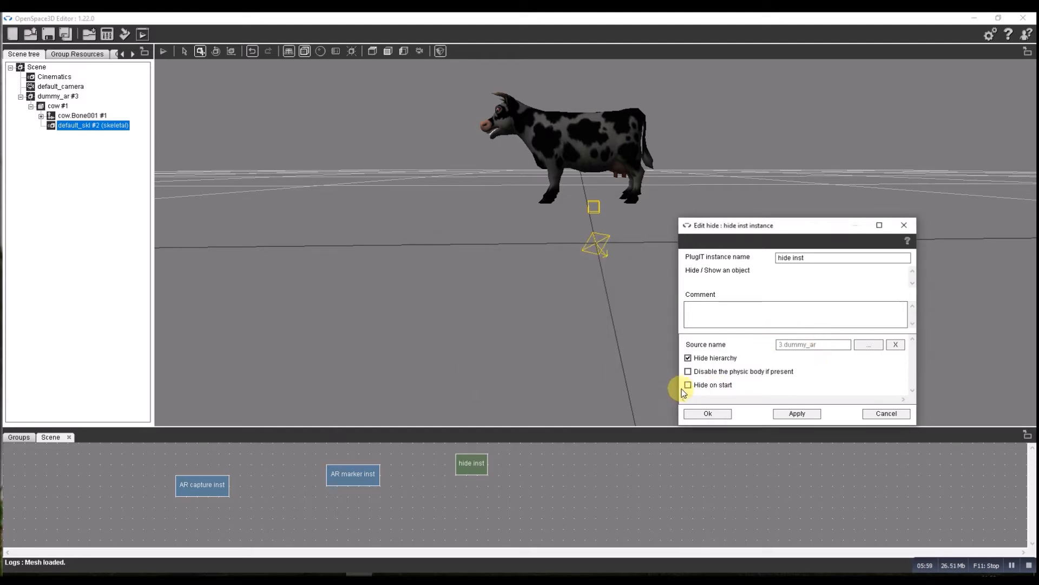
click(688, 384)
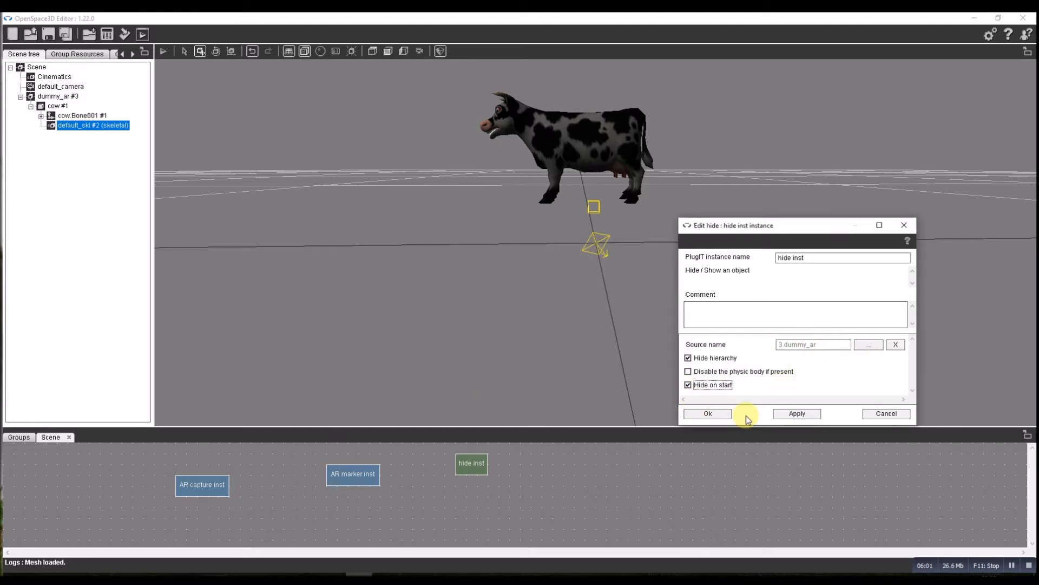
Confirm the hide plugIT, then link AR marker Found to hide Show, plus a second link
click(706, 413)
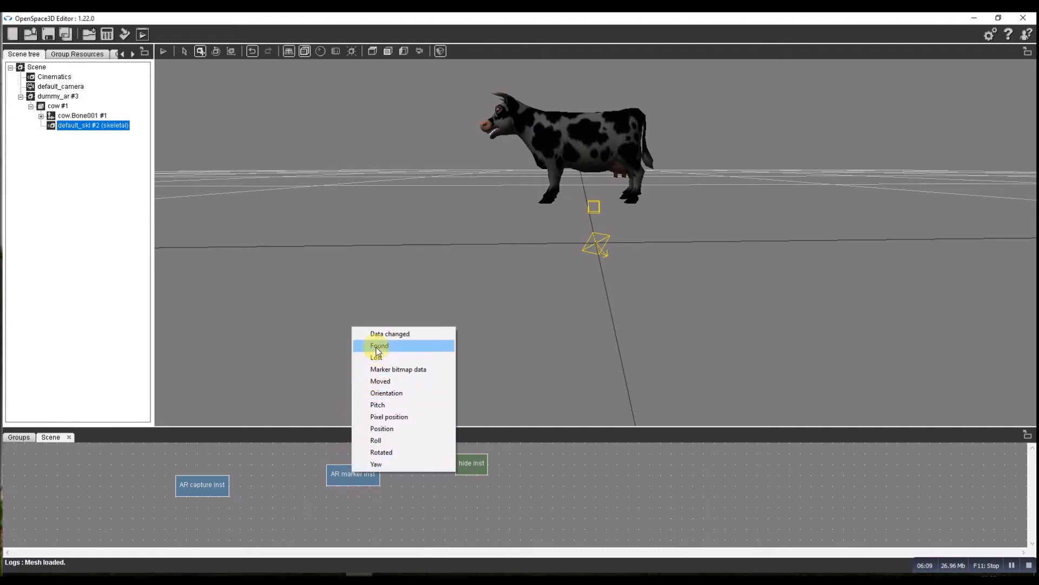
click(378, 345)
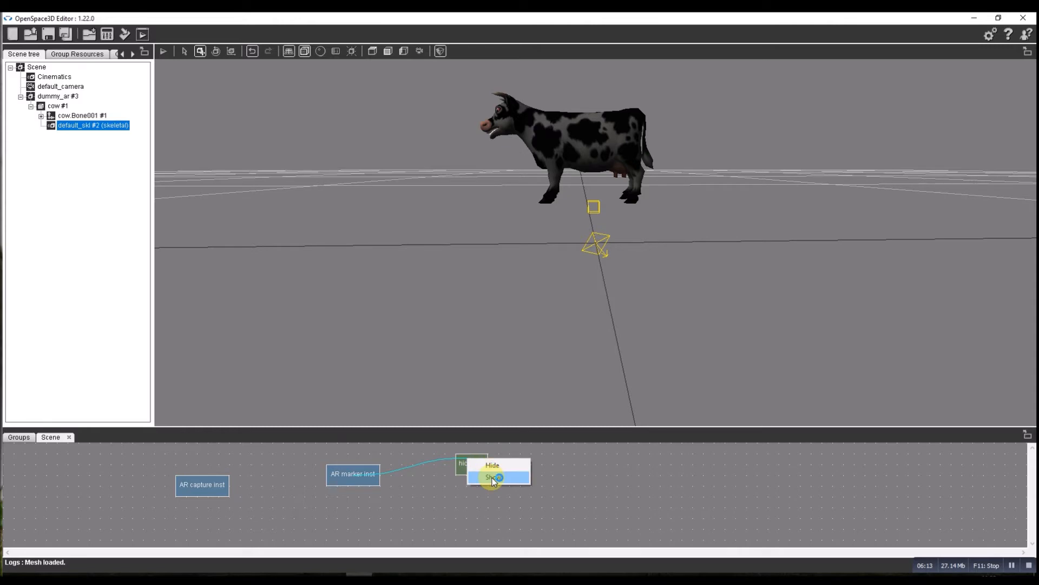
click(493, 477)
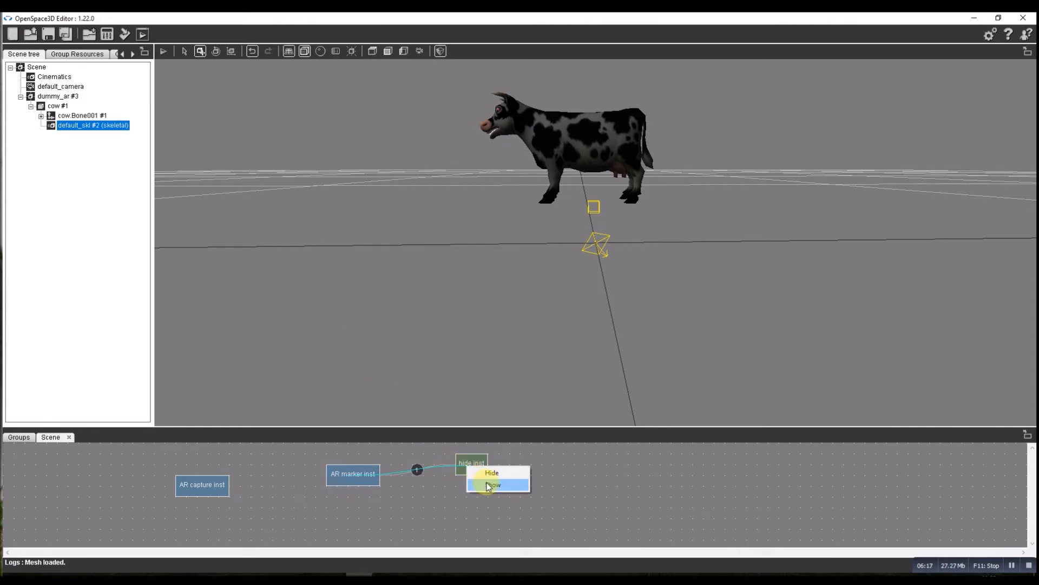
click(490, 485)
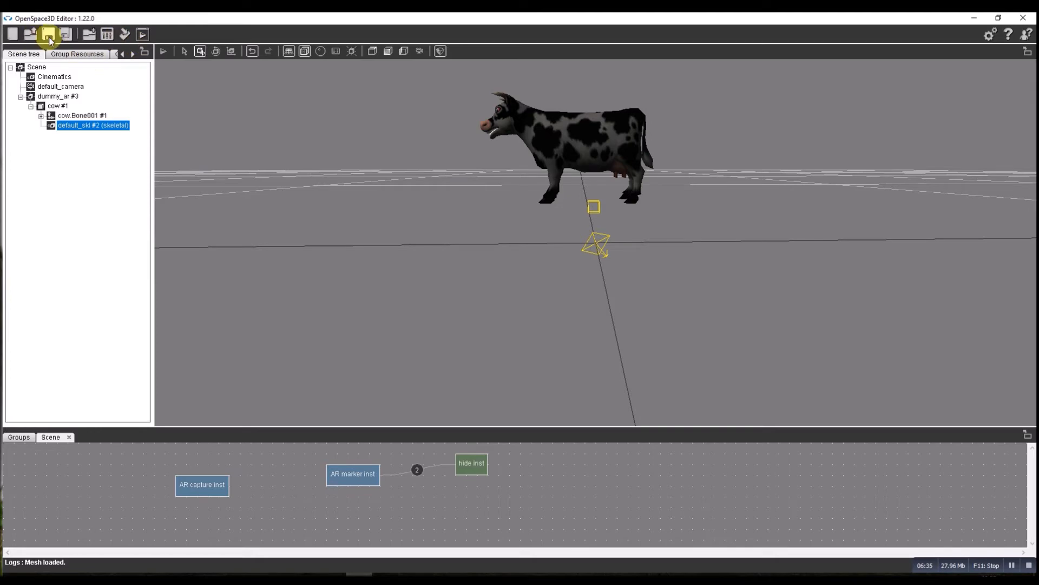
Begin Save As and create a new 'tests' folder in the OpenSpace3D folder
click(47, 33)
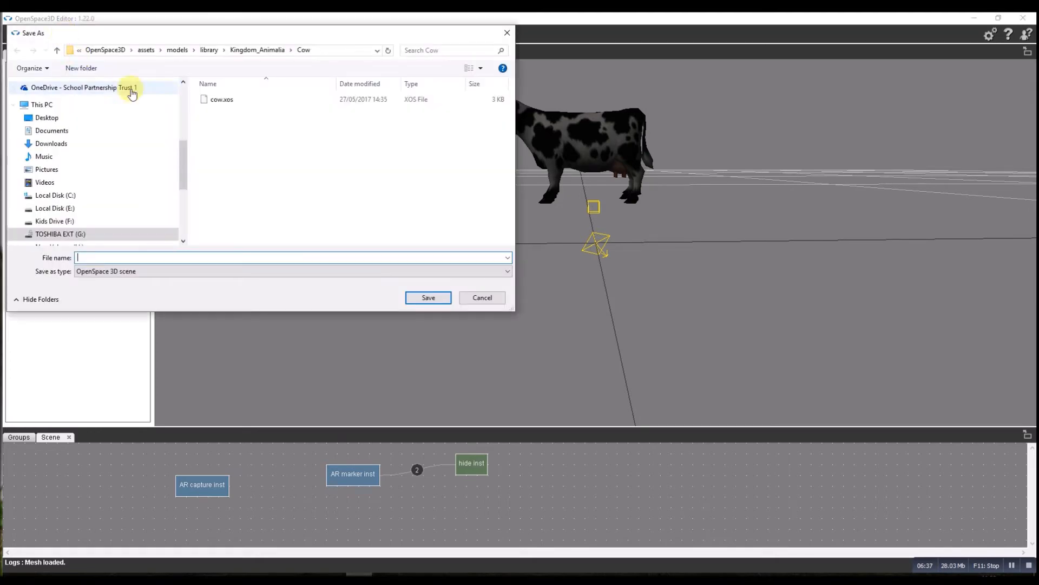
click(96, 50)
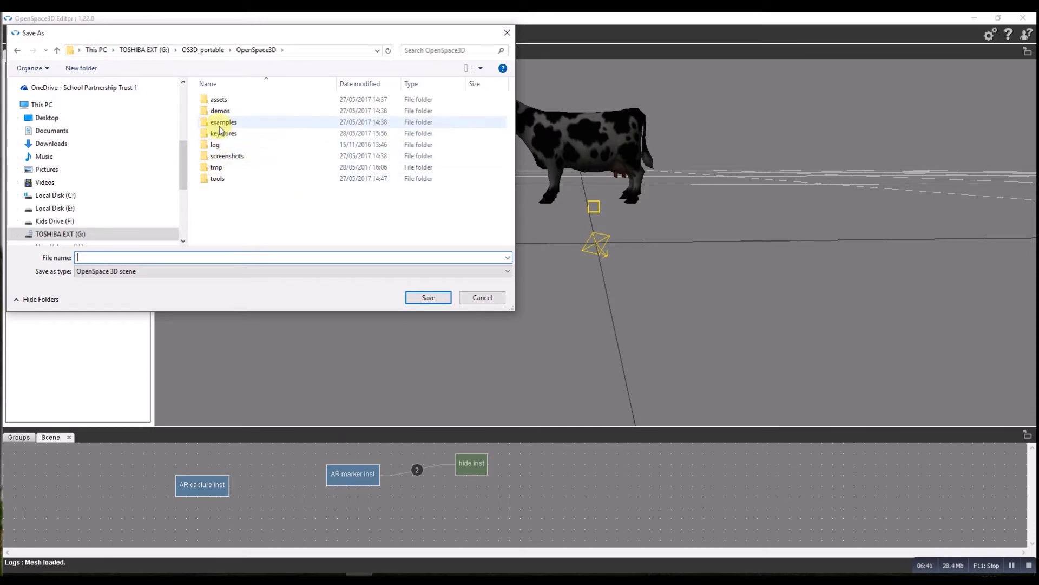
click(80, 68)
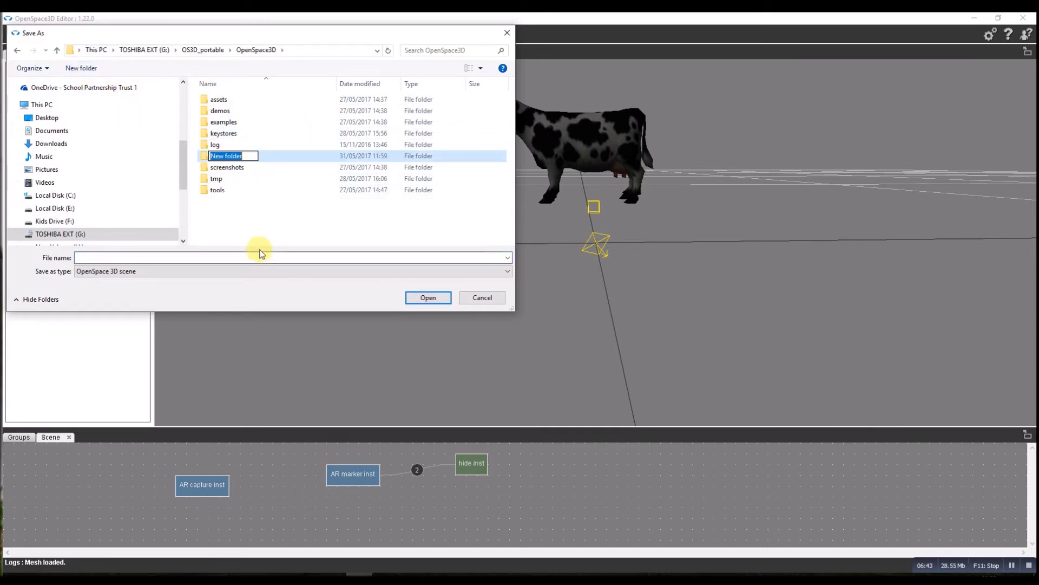
text(test)
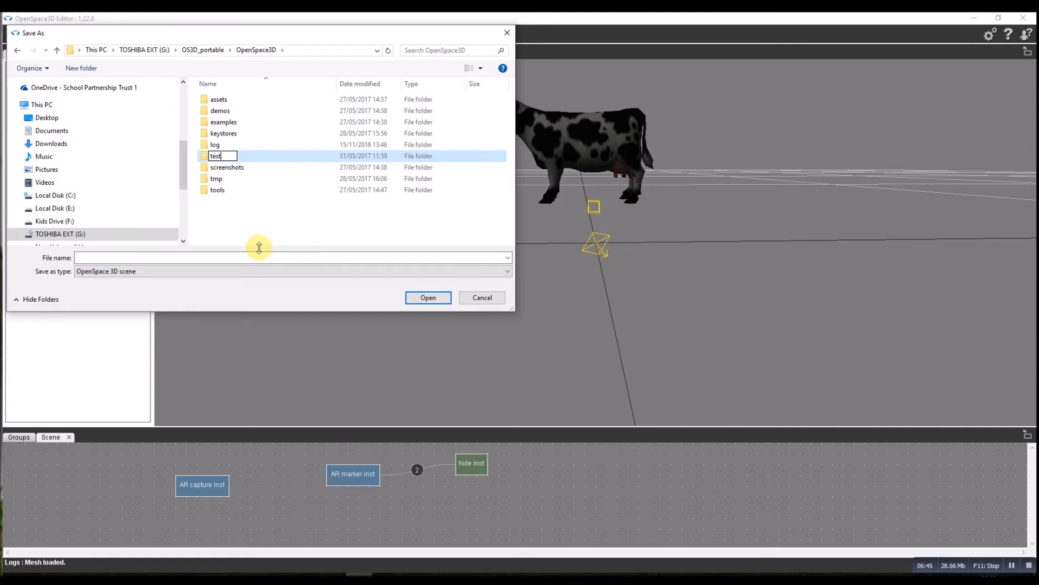
text(s)
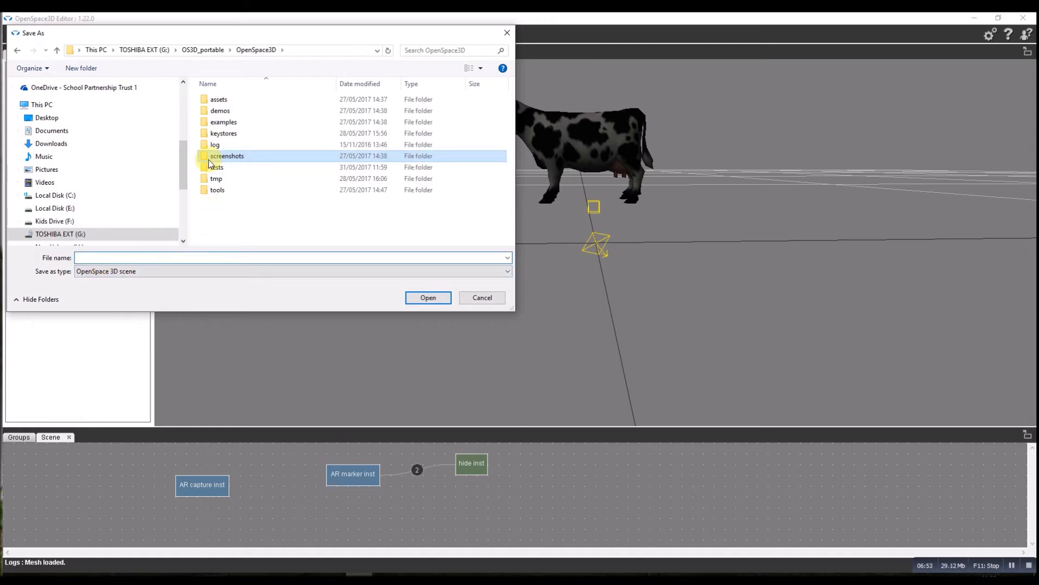
Save the scene as cow1 inside the tests folder and dismiss the confirmation
double_click(215, 167)
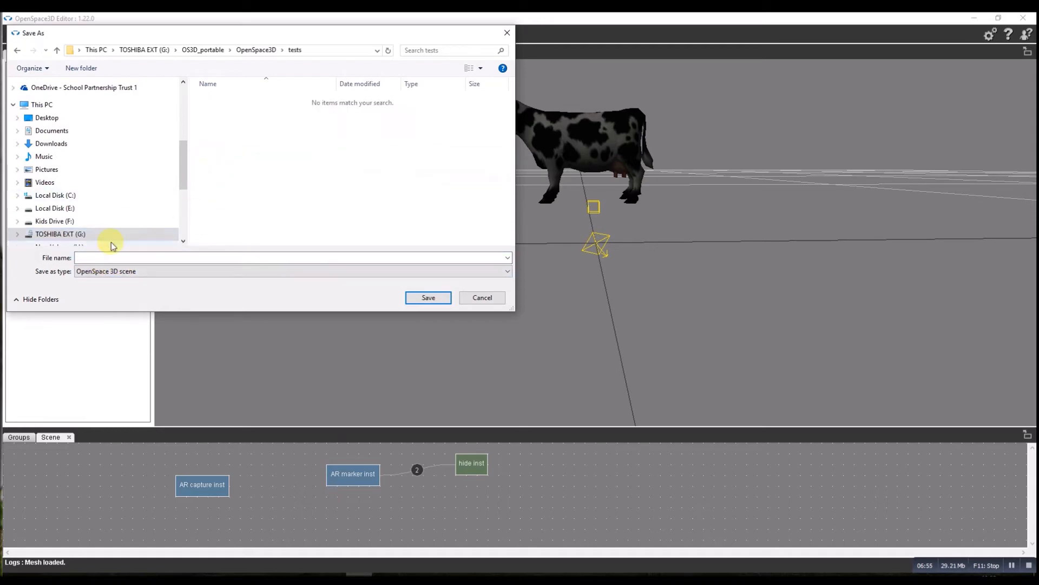
text(cow)
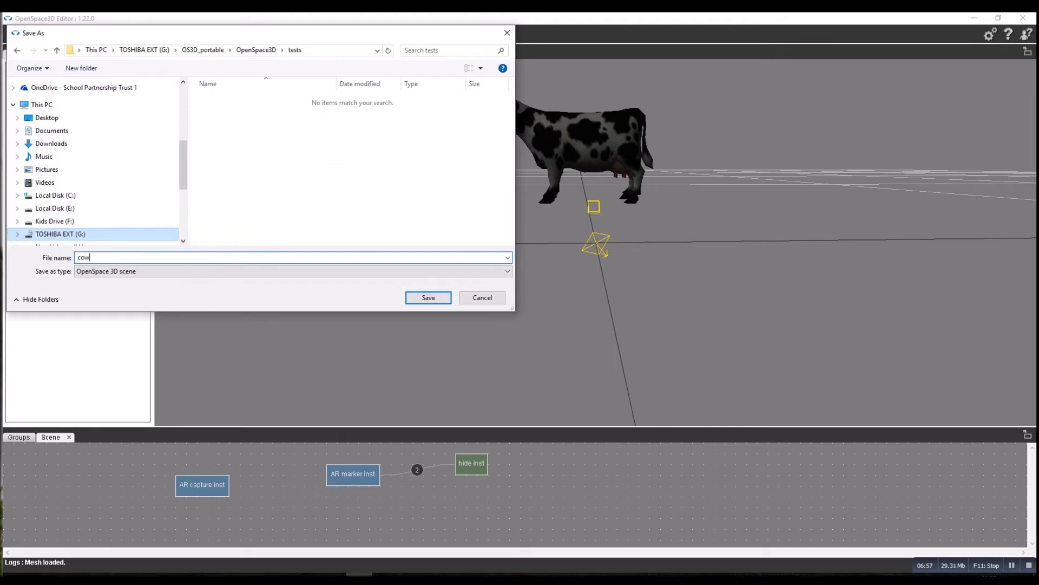
click(428, 297)
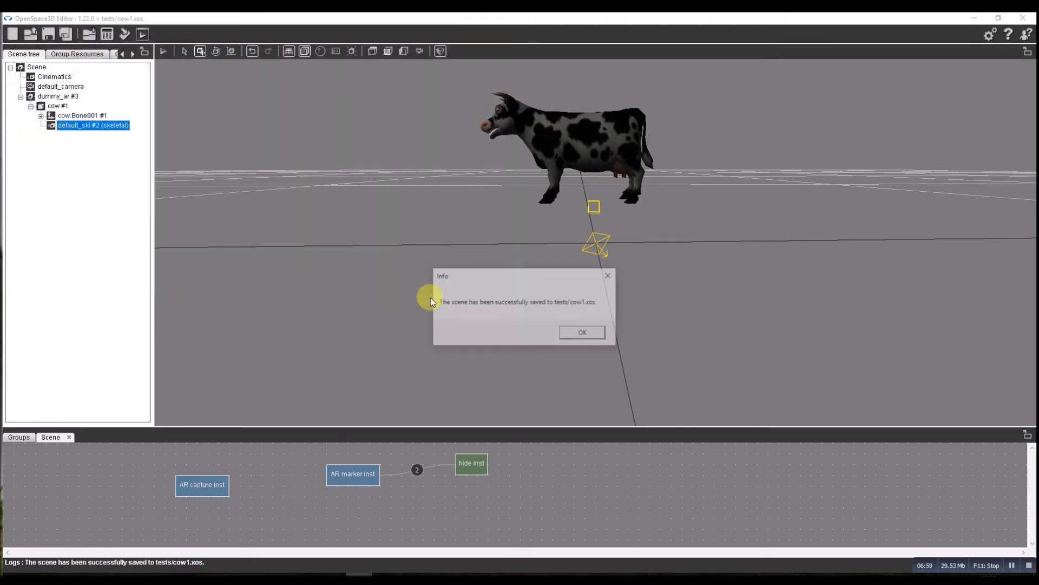
click(581, 331)
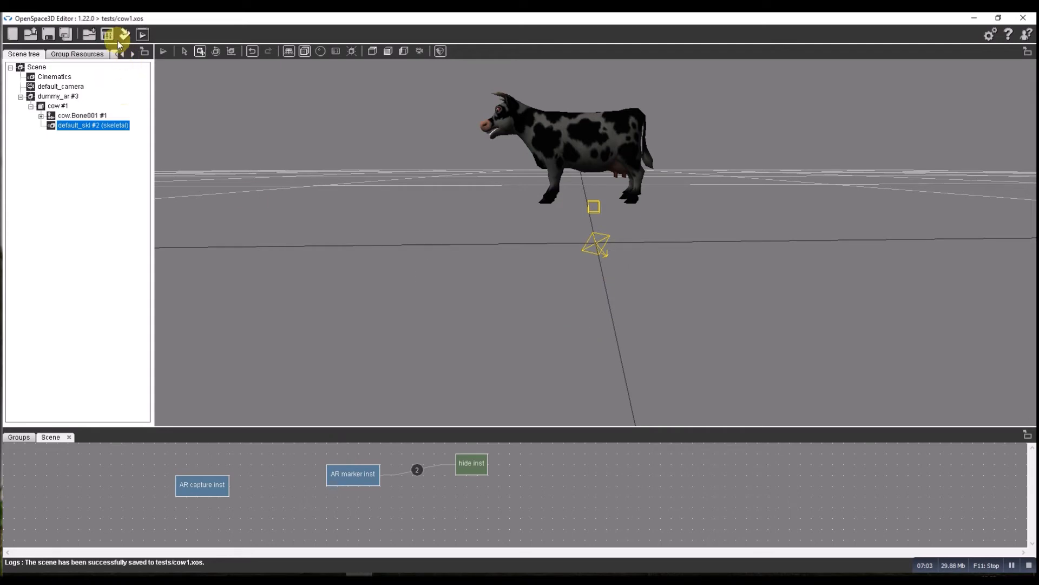
Export to Player, choosing 'As a Android application' as the target
click(124, 33)
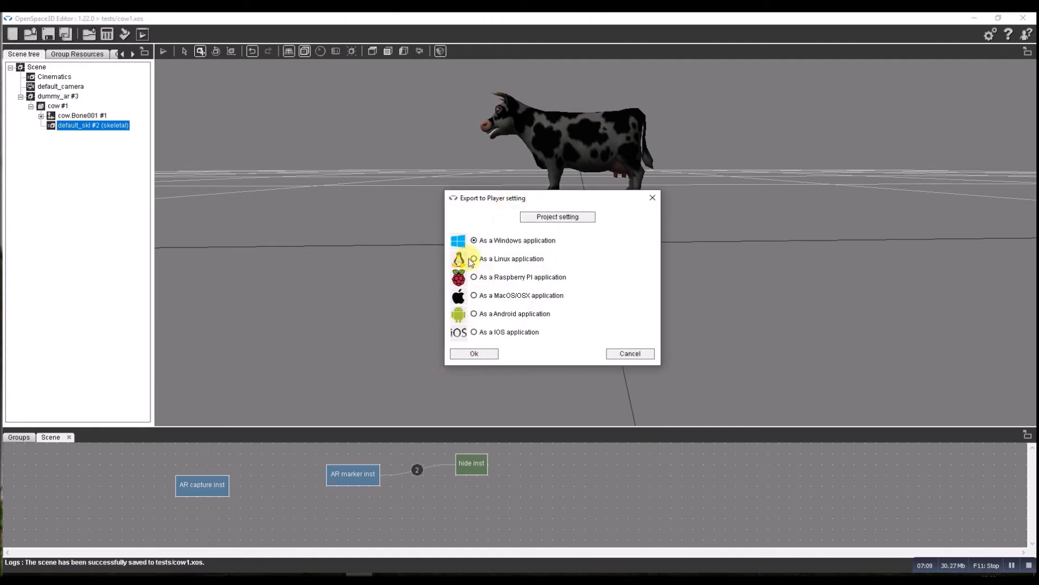
click(475, 313)
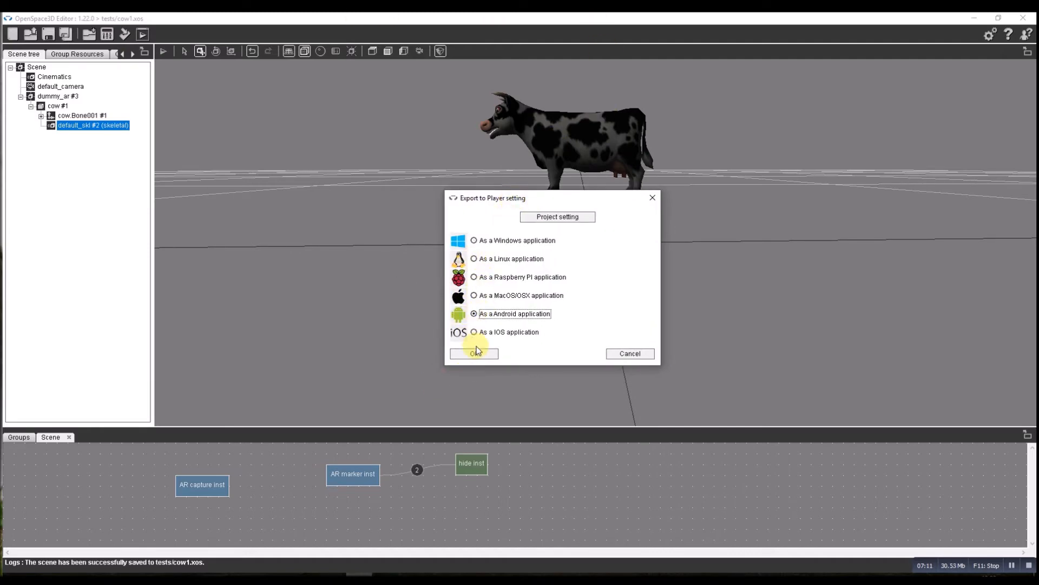
click(475, 352)
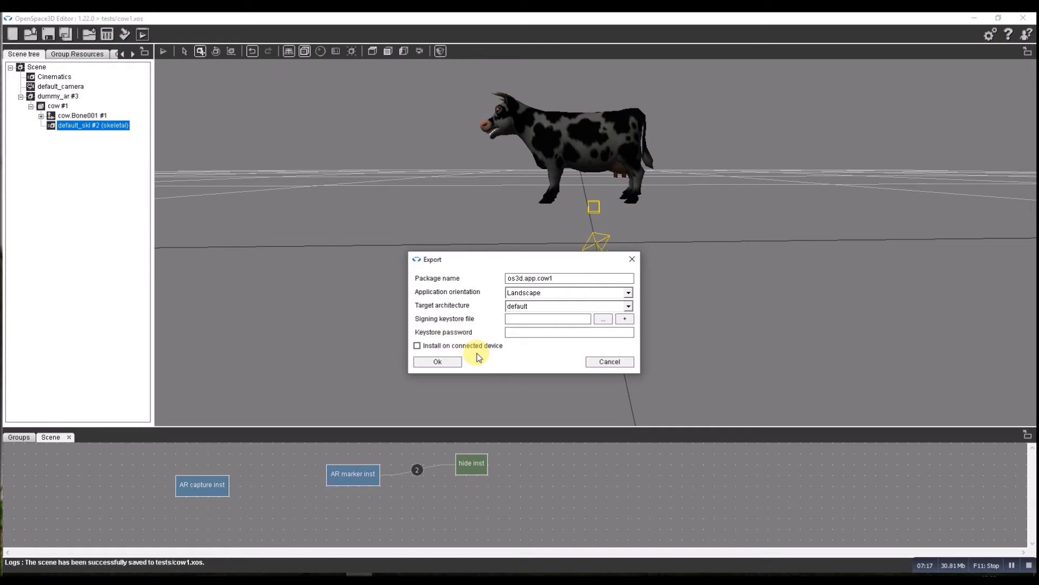
mouse_move(557, 297)
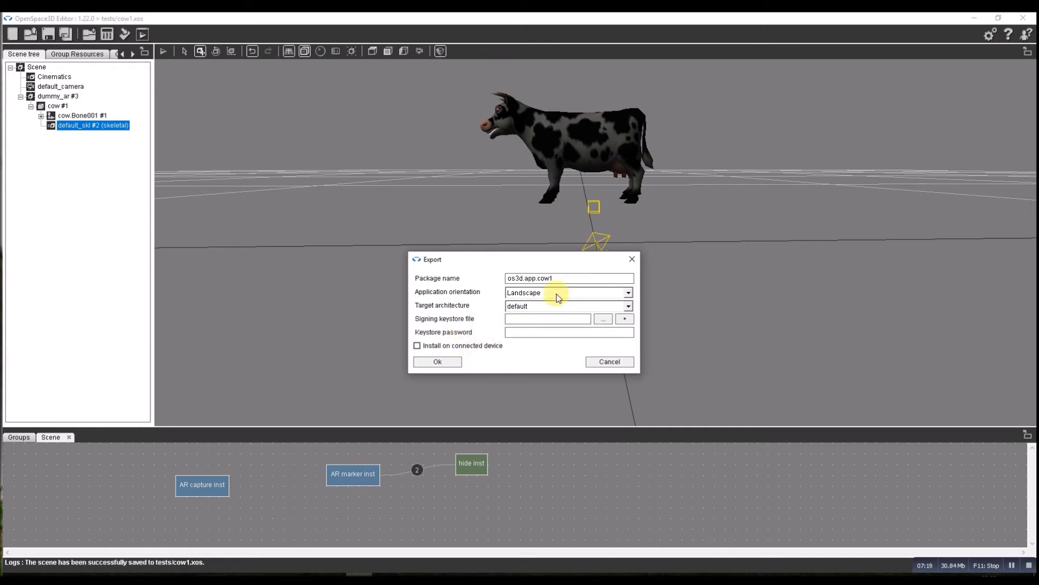
mouse_move(500, 344)
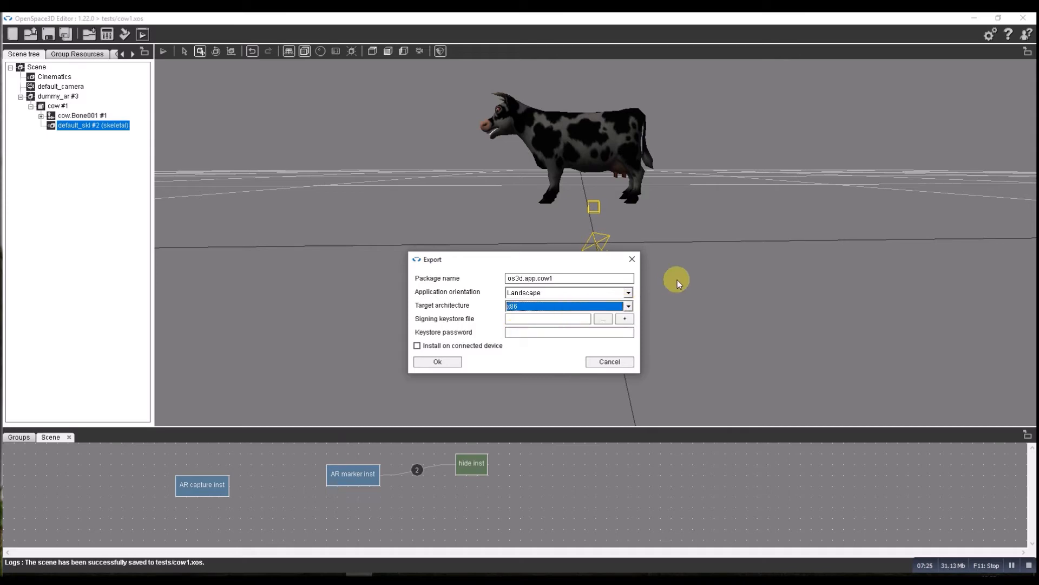
Set target architecture to x86, enable install on connected device, and start the export
click(626, 305)
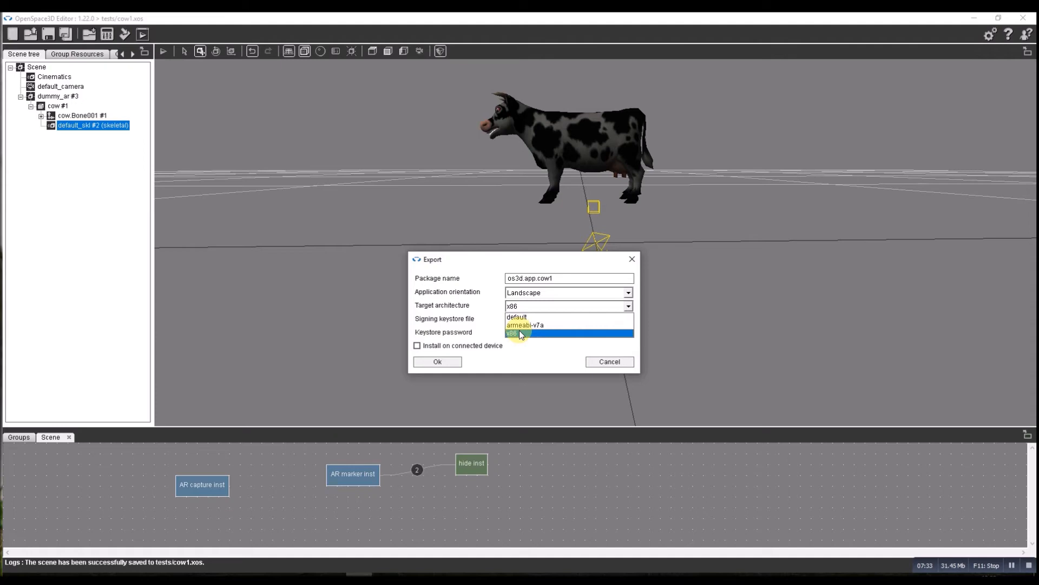
click(513, 333)
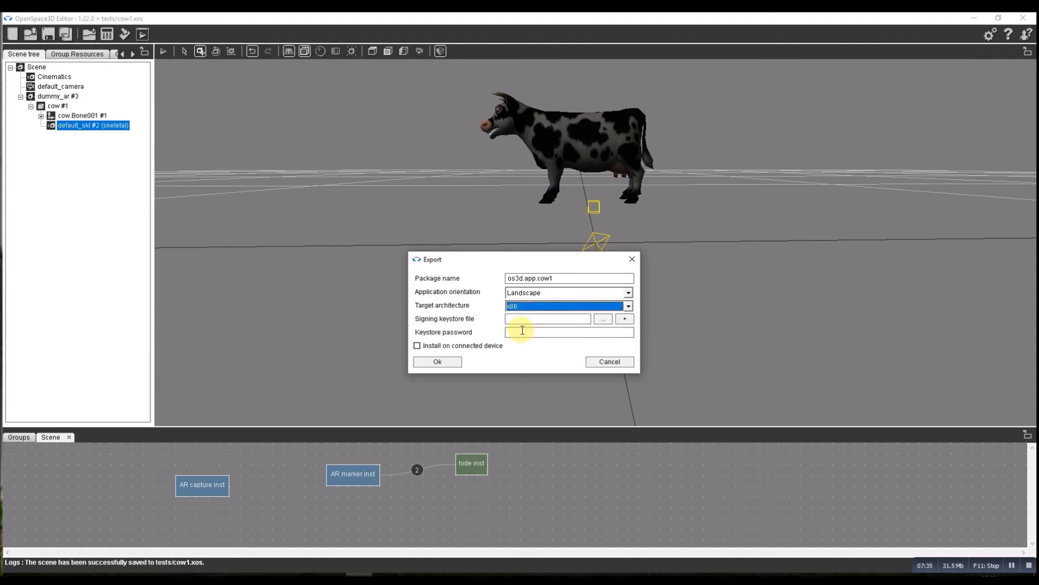
mouse_move(450, 315)
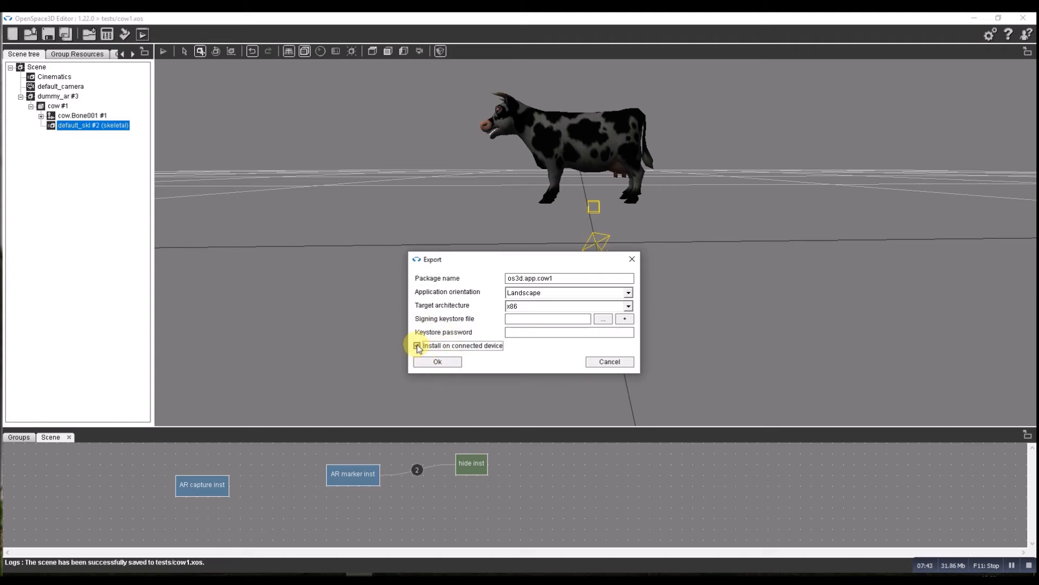
click(419, 345)
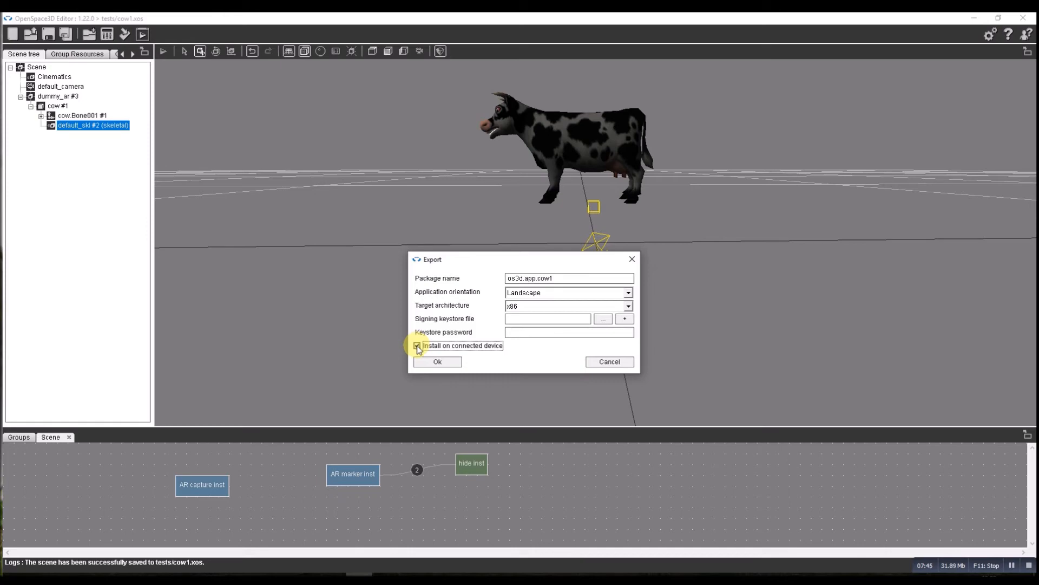
click(417, 346)
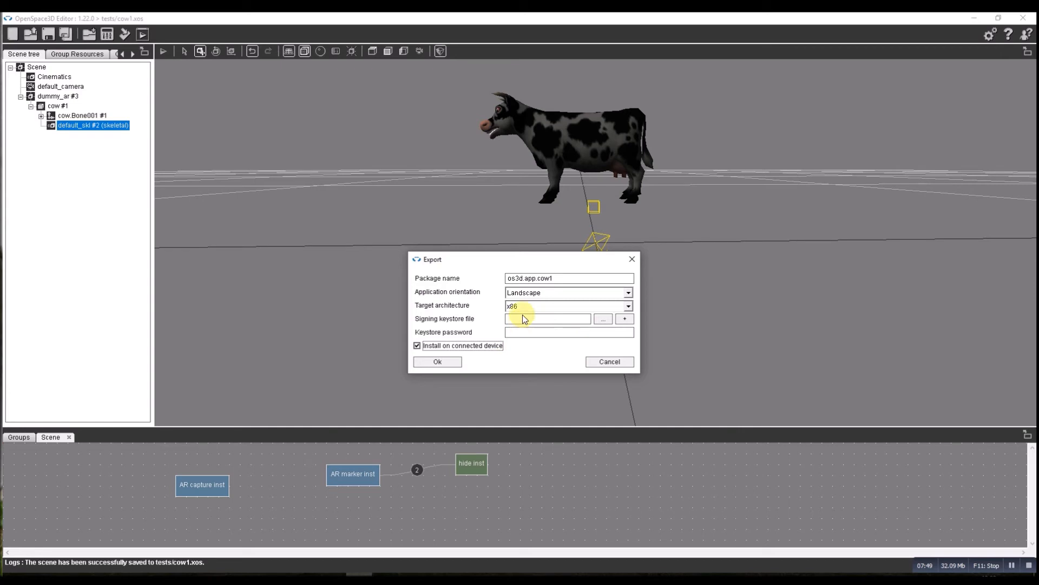
mouse_move(496, 318)
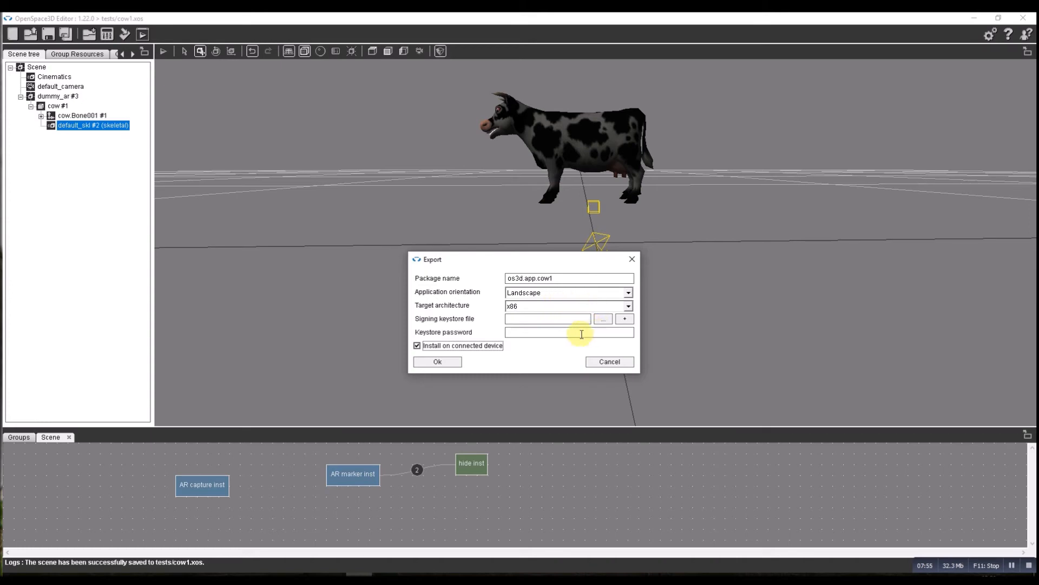
mouse_move(530, 334)
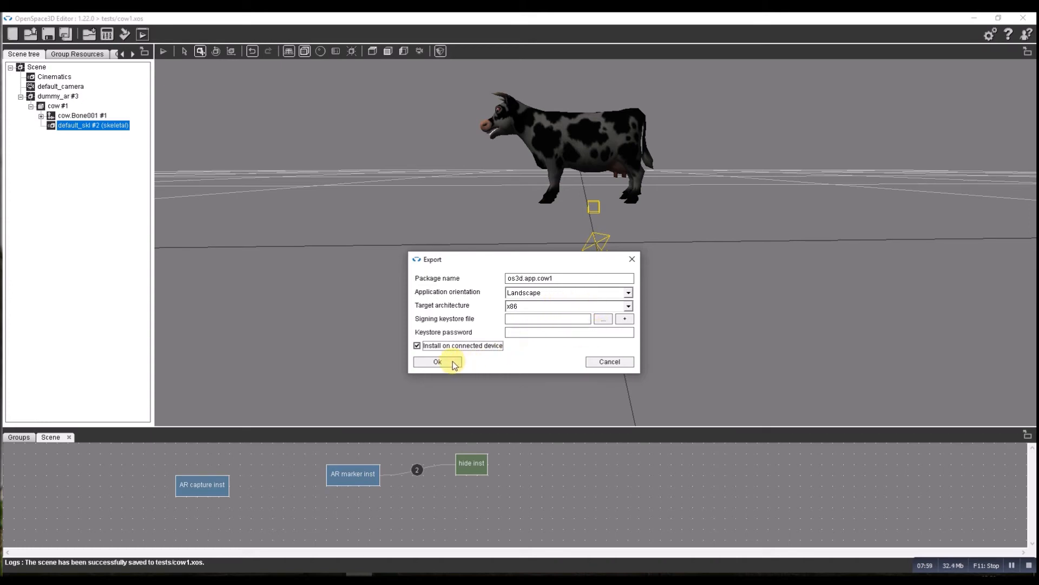
click(437, 361)
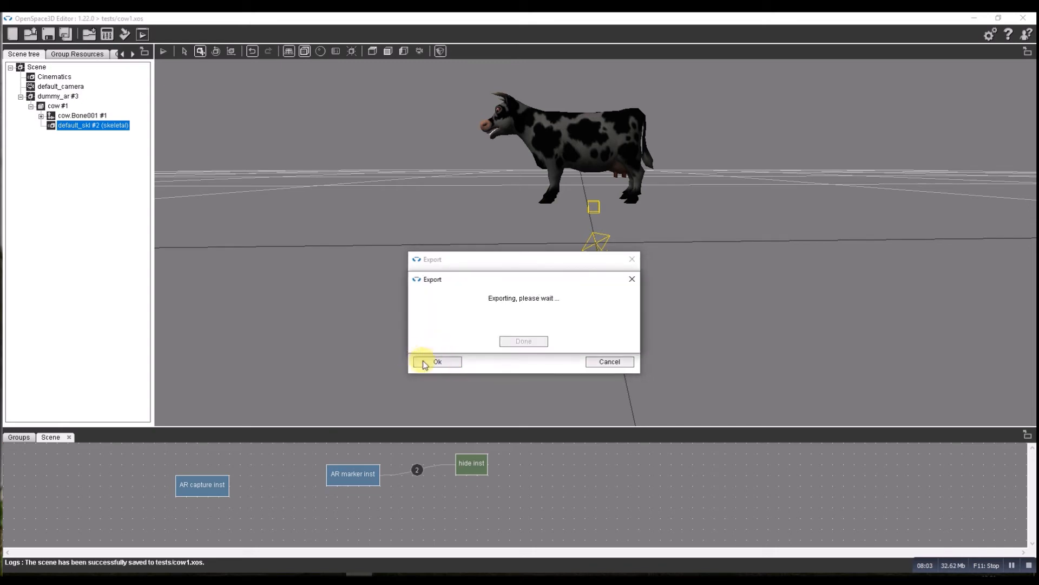
click(437, 361)
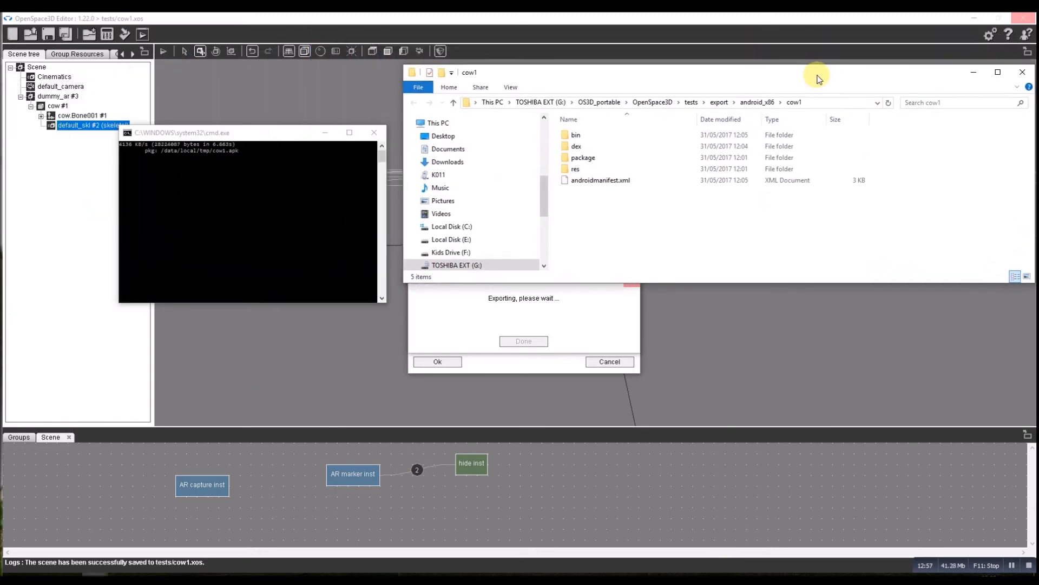
Locate cow1.apk in the export's bin folder and acknowledge the Export complete notice
click(597, 168)
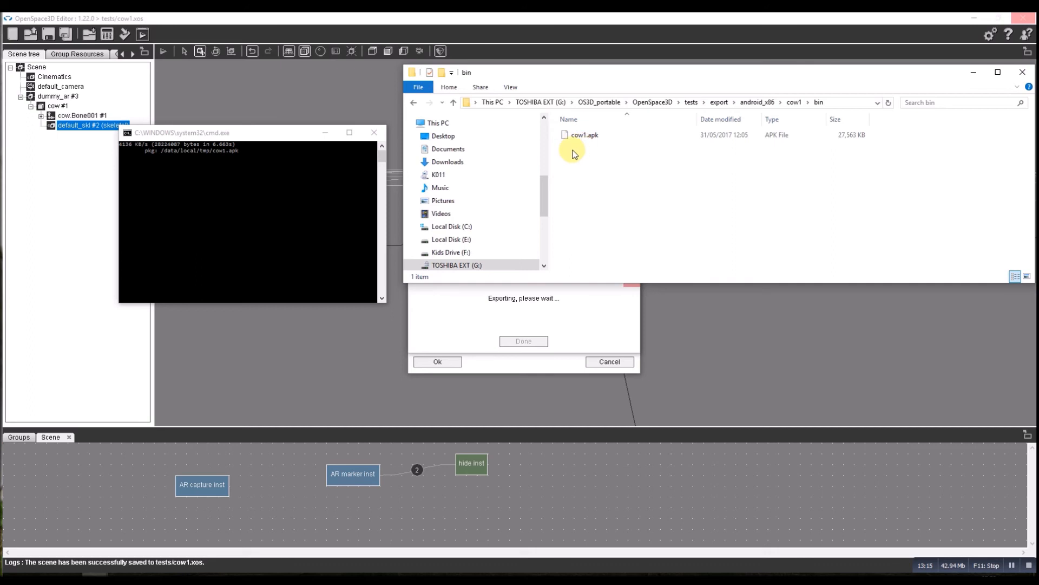
click(585, 135)
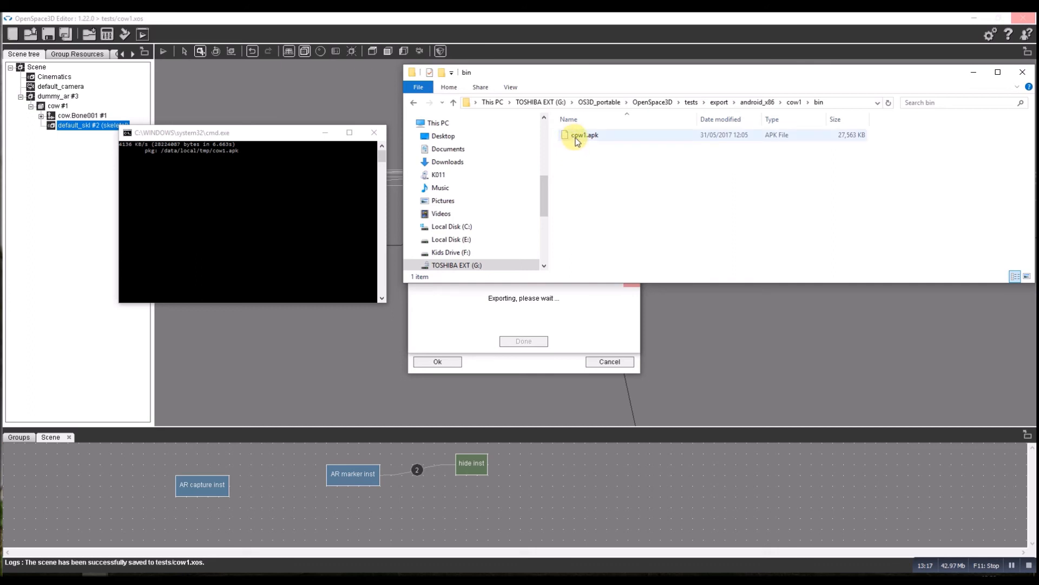
mouse_move(956, 79)
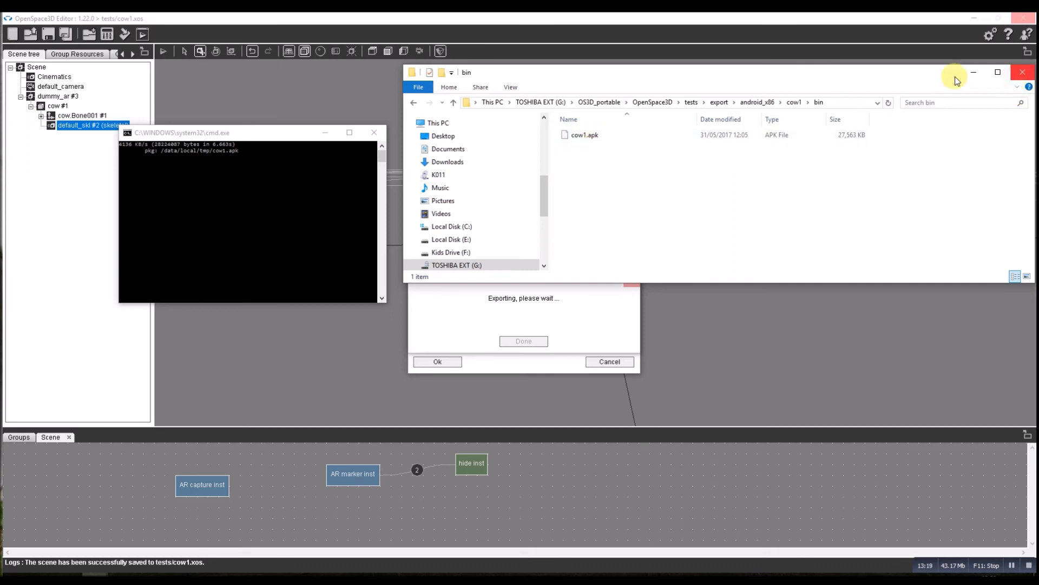
mouse_move(727, 167)
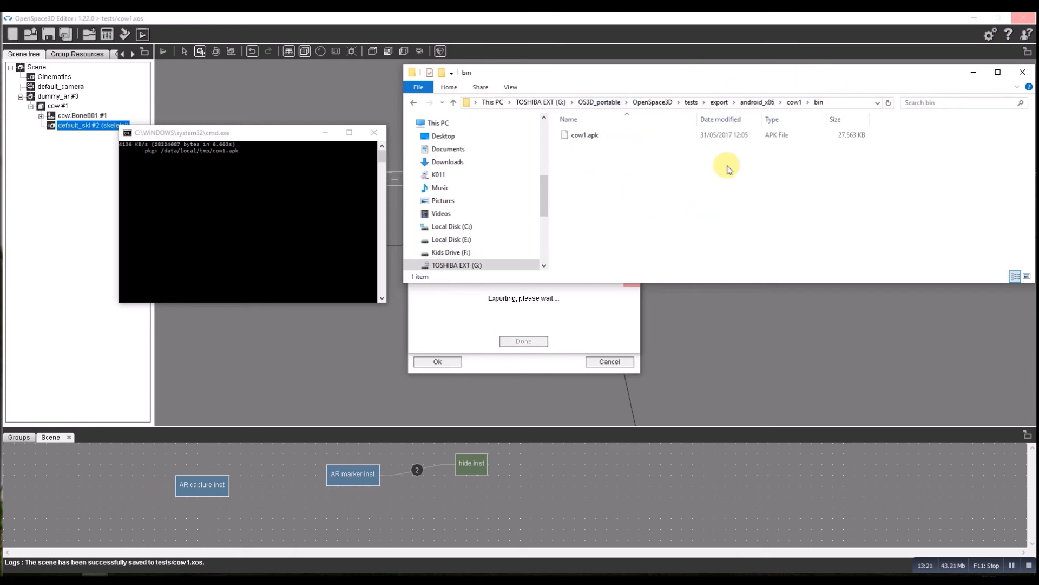
mouse_move(786, 27)
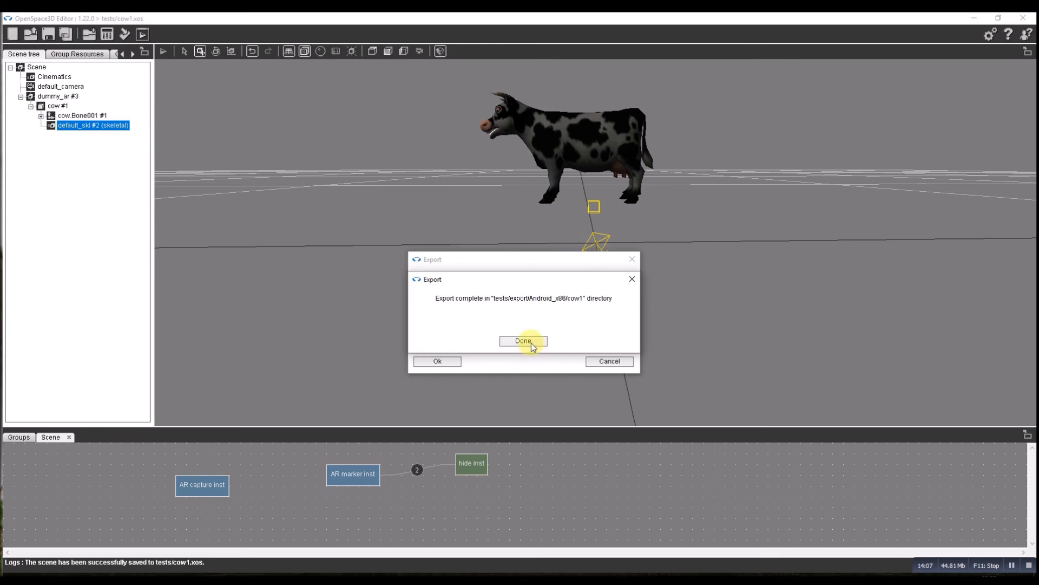
click(523, 341)
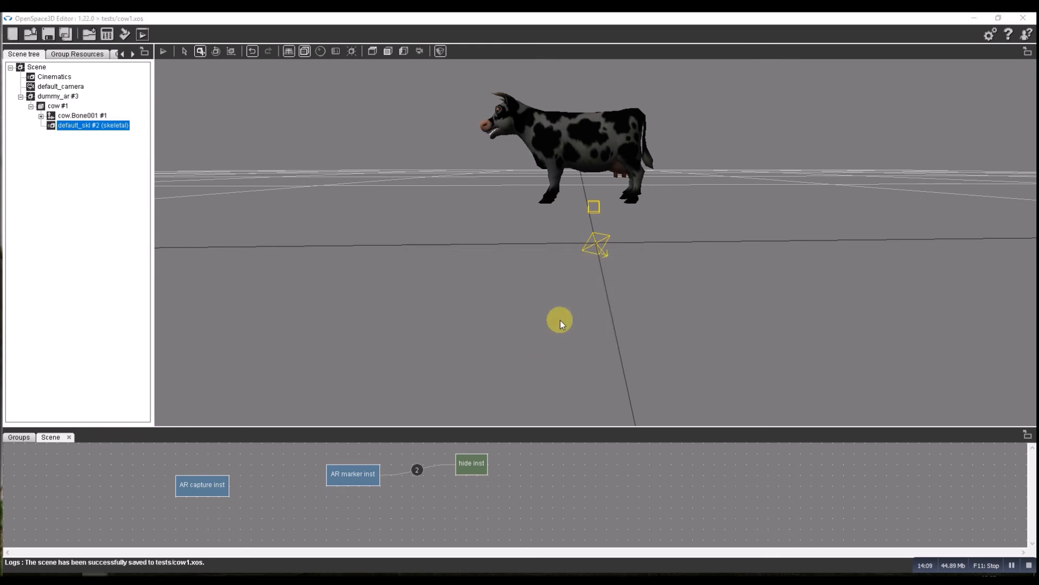